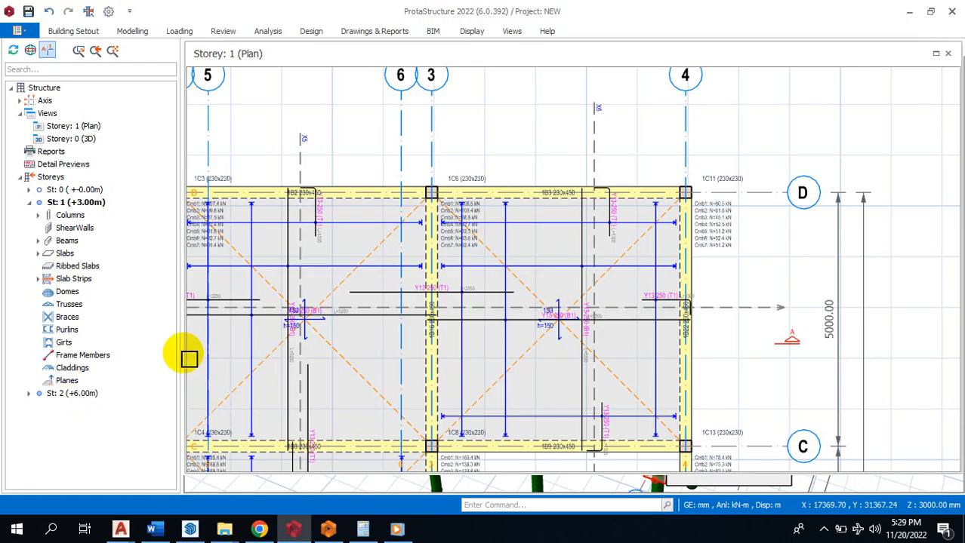
# Bring the STRUCTURAL DETAILING Word document with the course list into view.
pyautogui.click(154, 529)
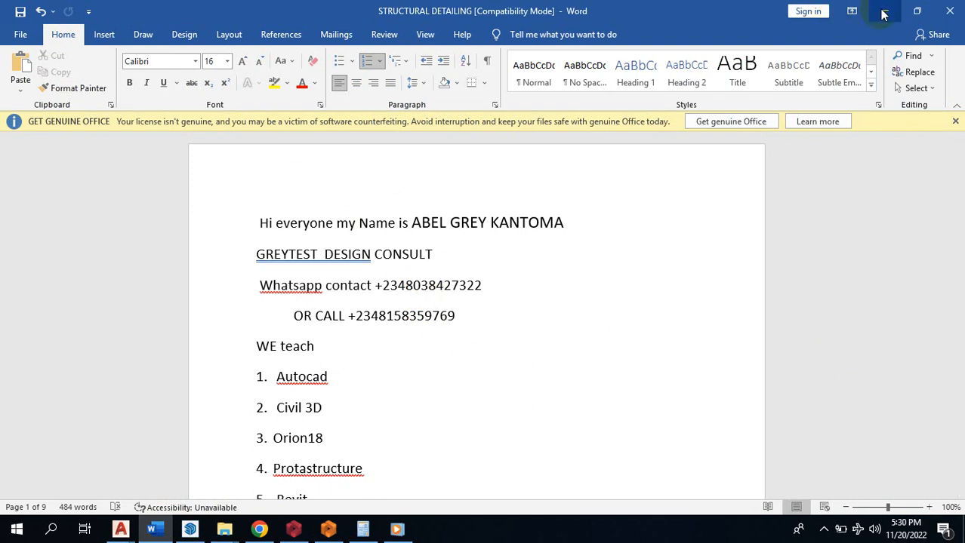
# Return to ProtaStructure and add a Storey 1 3D Physical Model view under Views.
pyautogui.click(294, 529)
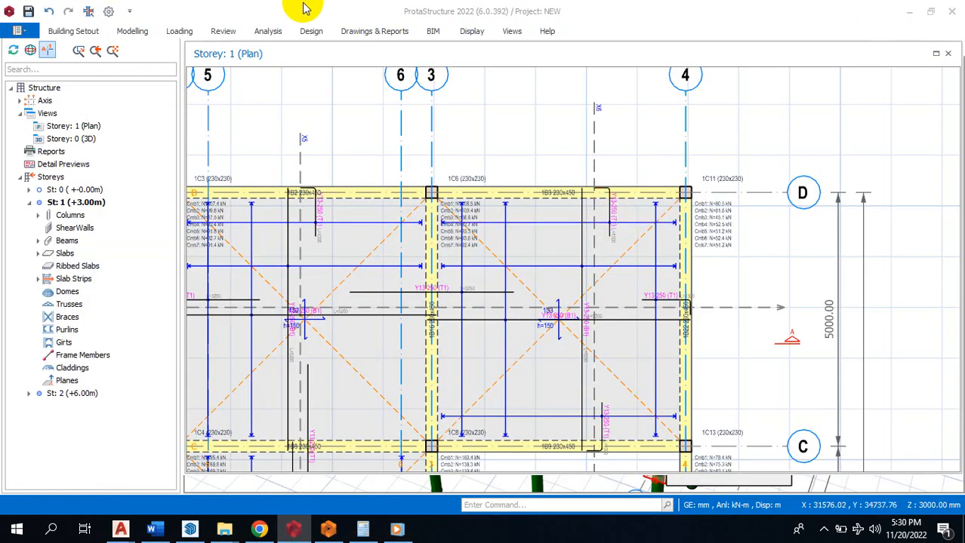
pyautogui.click(71, 215)
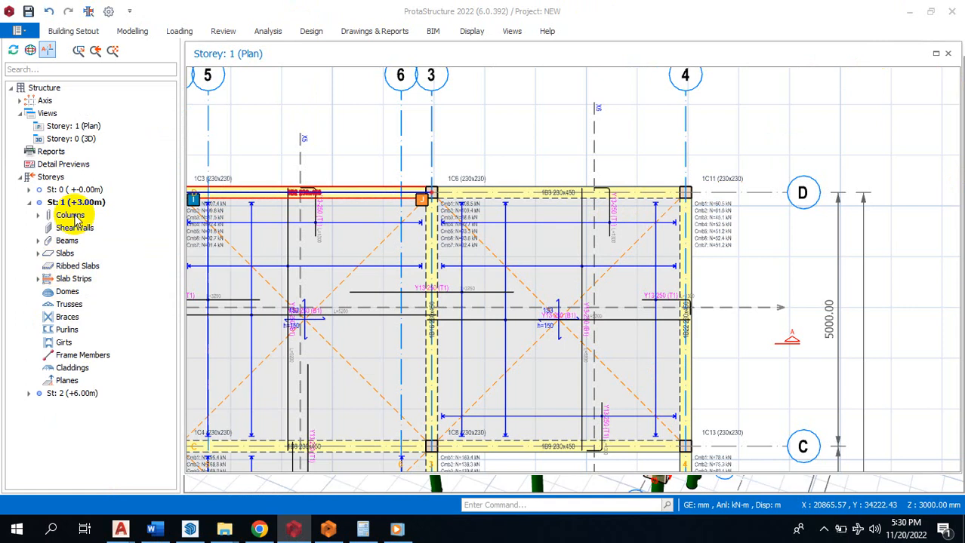
pyautogui.moveTo(75, 223)
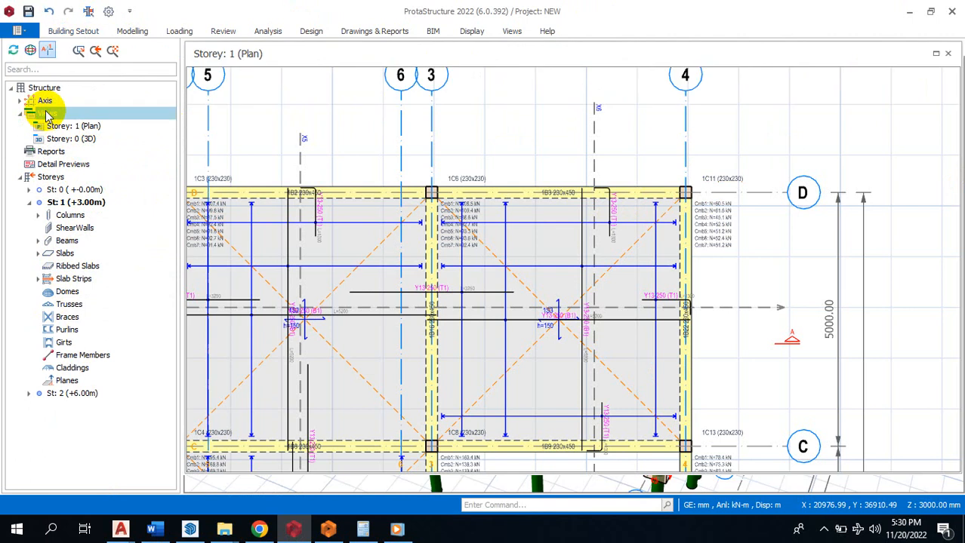
pyautogui.click(49, 113)
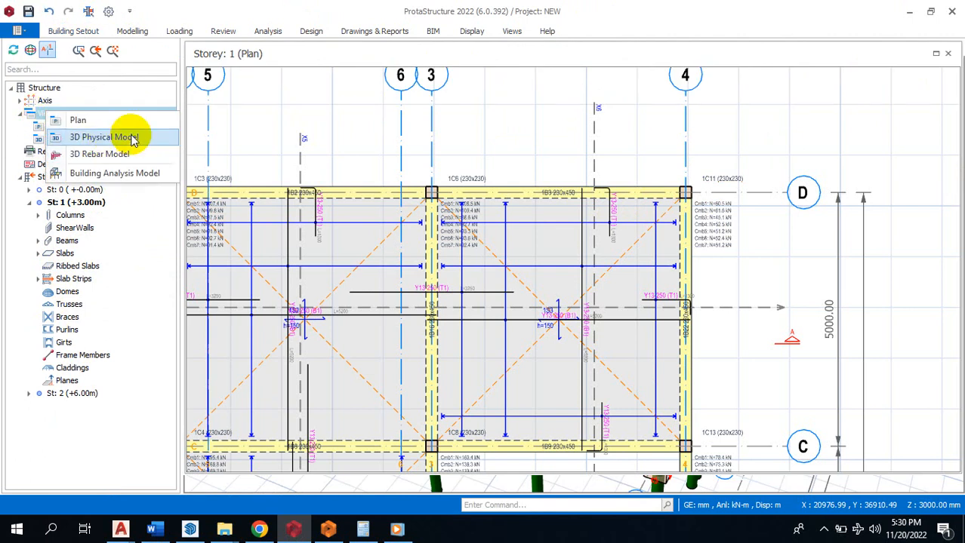
pyautogui.click(102, 137)
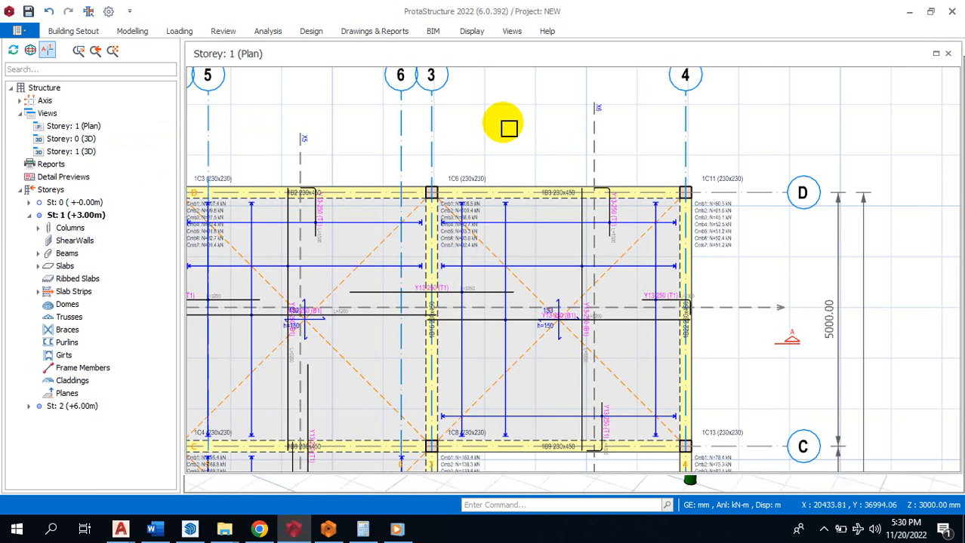
pyautogui.moveTo(503, 29)
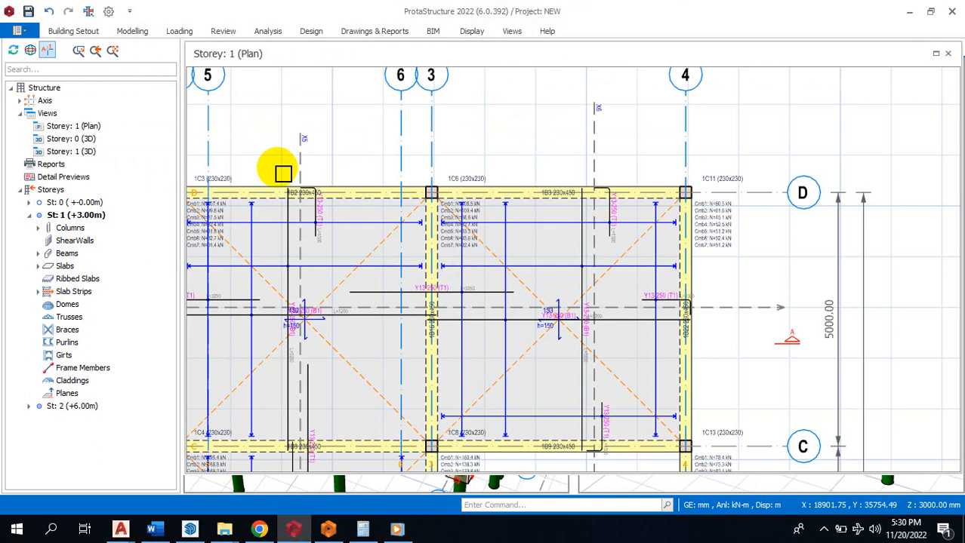
pyautogui.moveTo(535, 172)
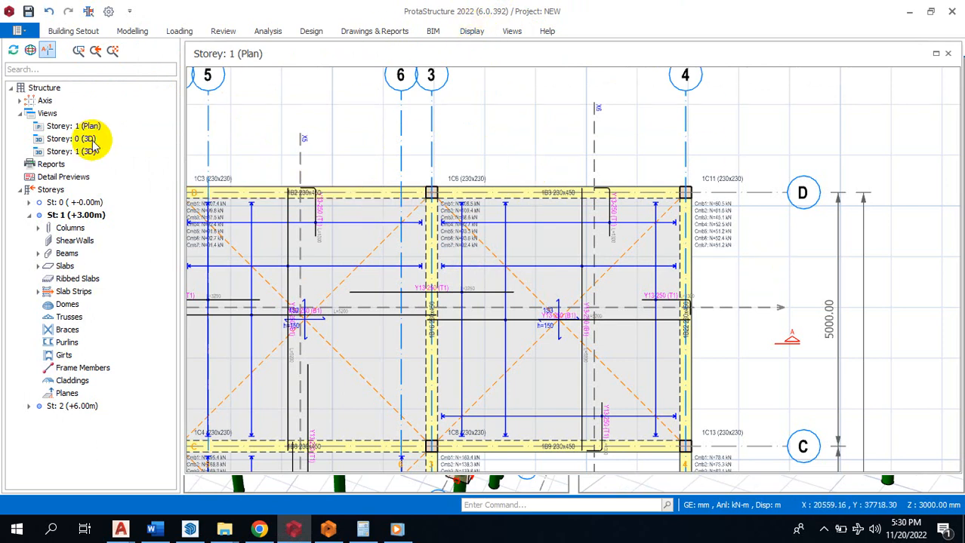
# Open the Storey 0 3D view and orbit the Storey 1 3D model to see its back.
pyautogui.click(83, 151)
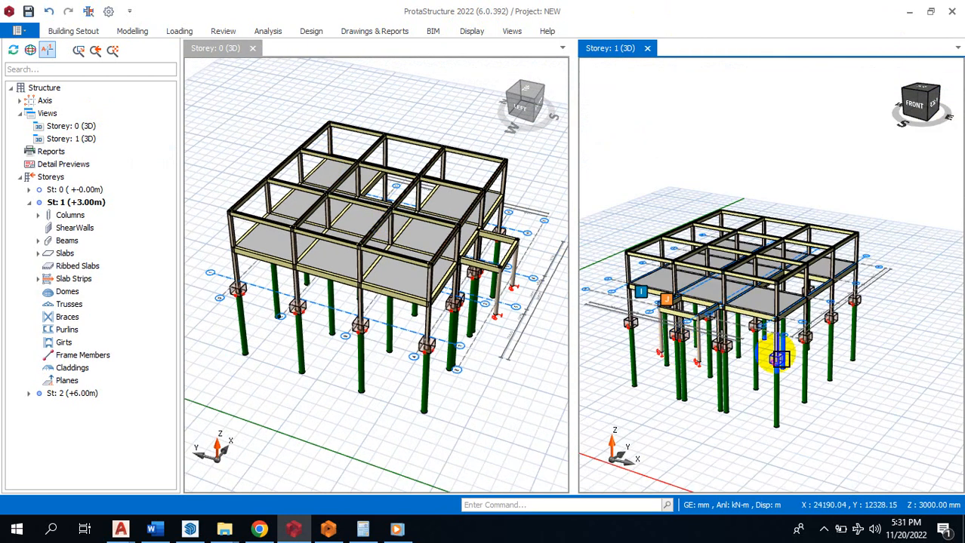
pyautogui.moveTo(778, 359); pyautogui.dragTo(641, 359)
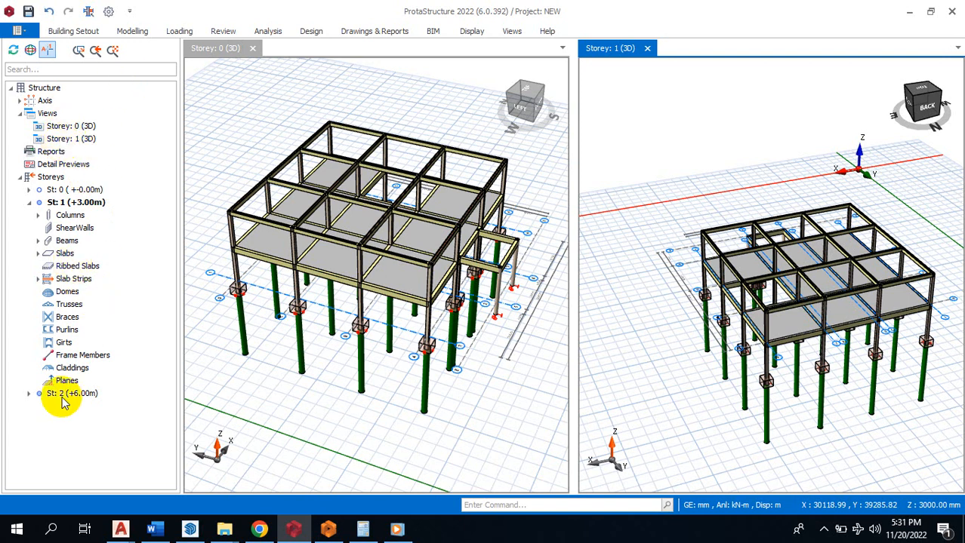
# Switch the left 3D pane to display Storey 1.
pyautogui.click(75, 202)
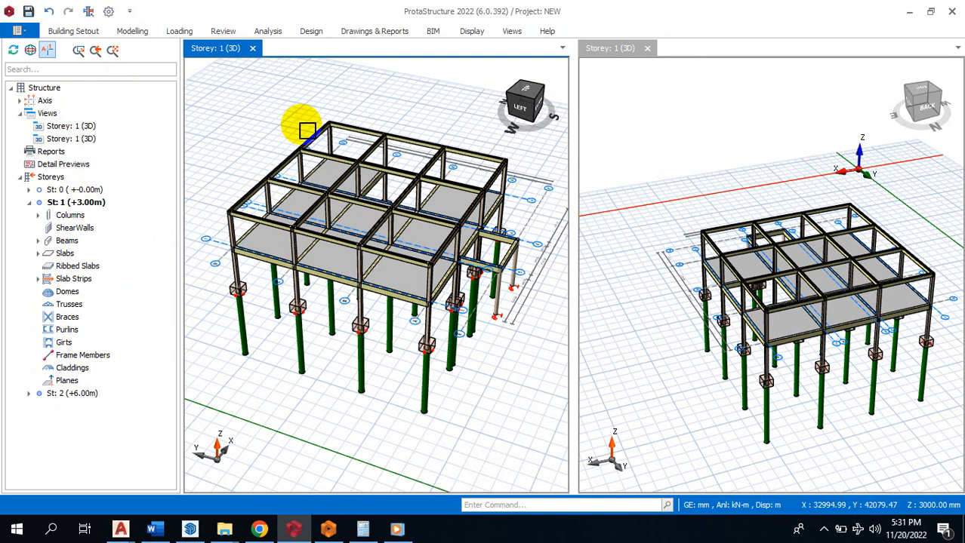
pyautogui.moveTo(125, 132)
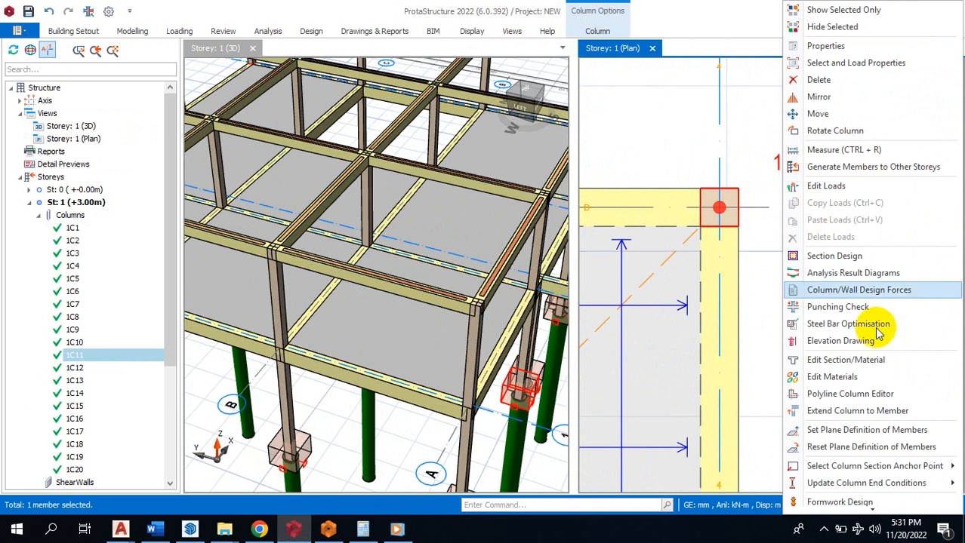
pyautogui.moveTo(898, 80)
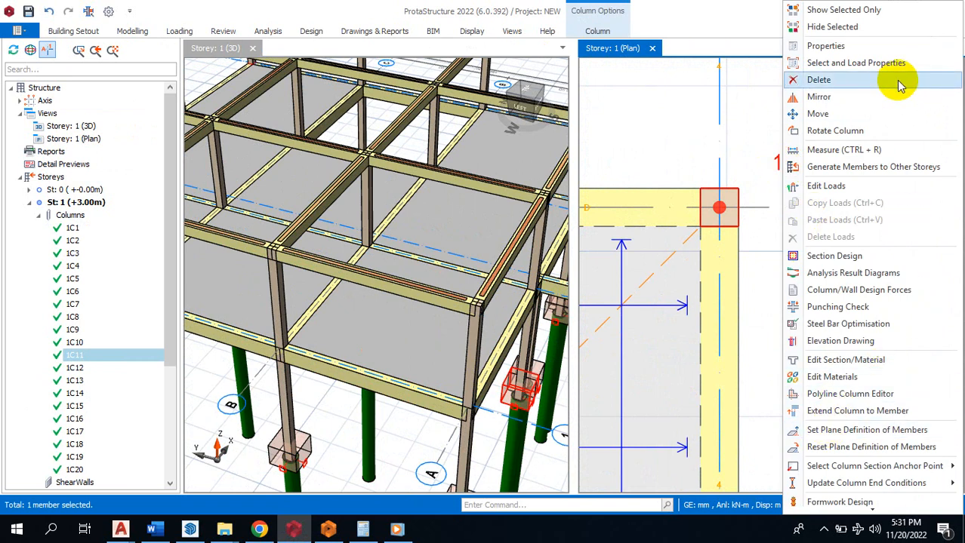
pyautogui.moveTo(902, 186)
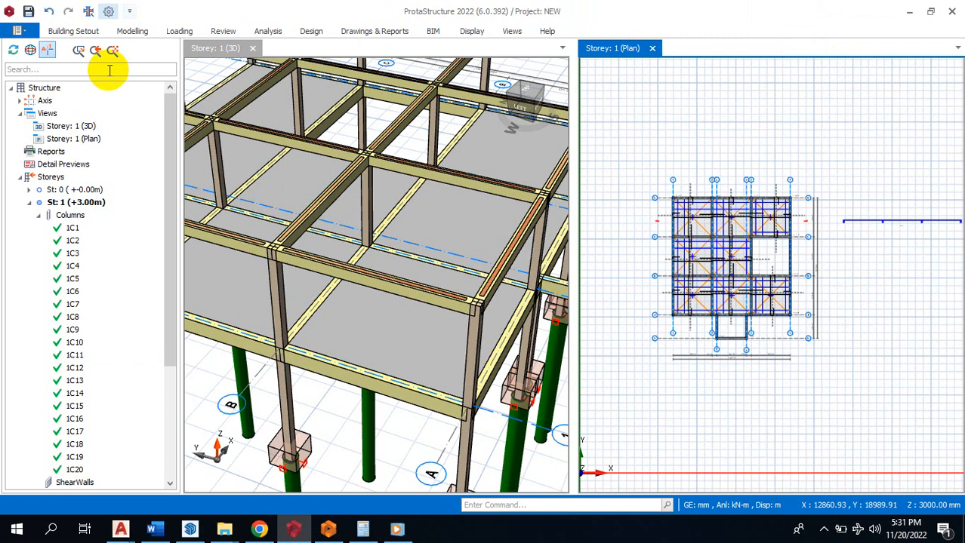
# Filter the selection to columns and briefly preview column 1C1's formwork design.
pyautogui.click(132, 31)
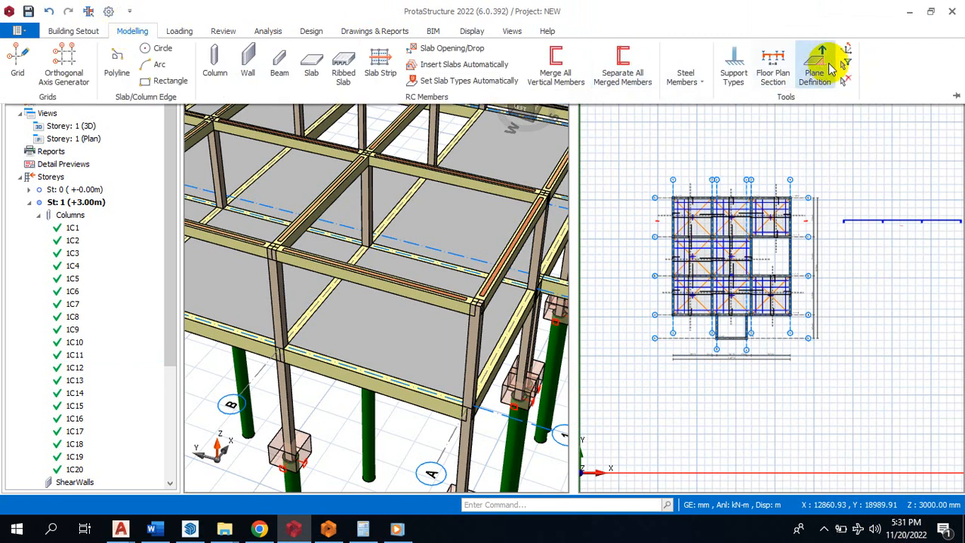
pyautogui.click(845, 64)
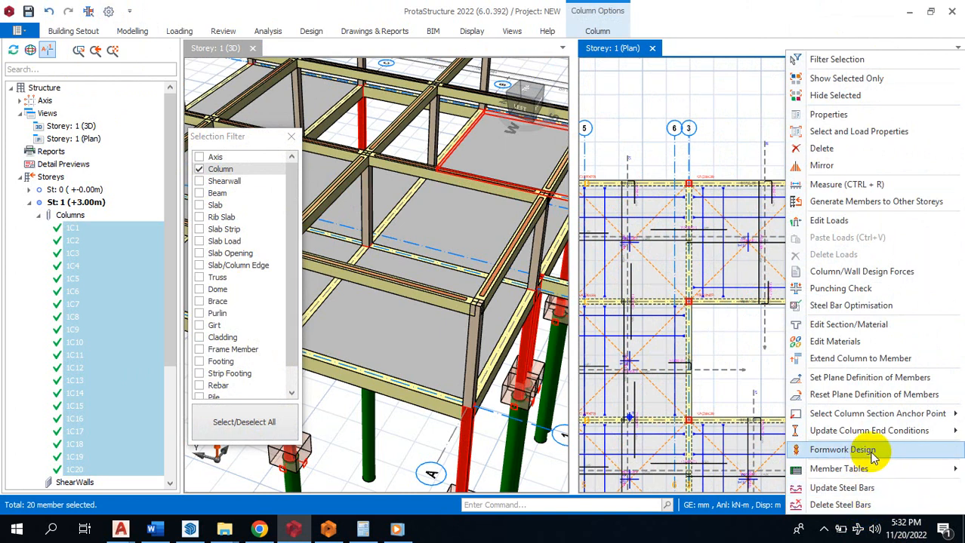
pyautogui.click(842, 450)
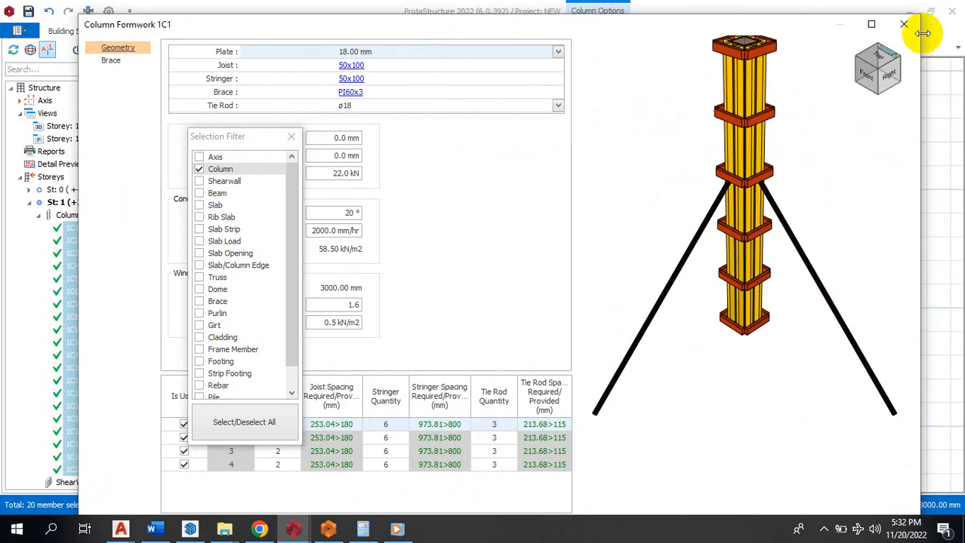
pyautogui.click(903, 24)
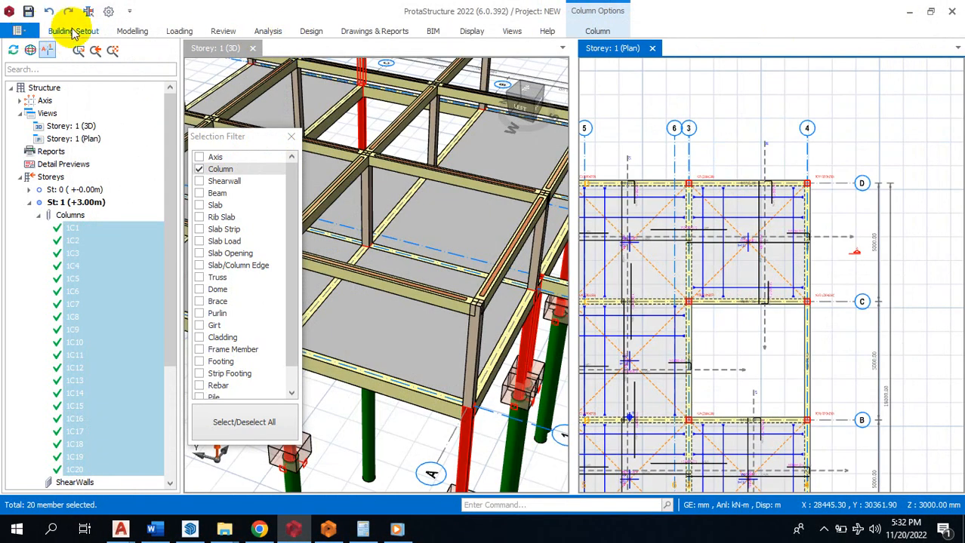
# Restore all member types in the filter and bring up the Storey 1 columns' context menu.
pyautogui.click(132, 31)
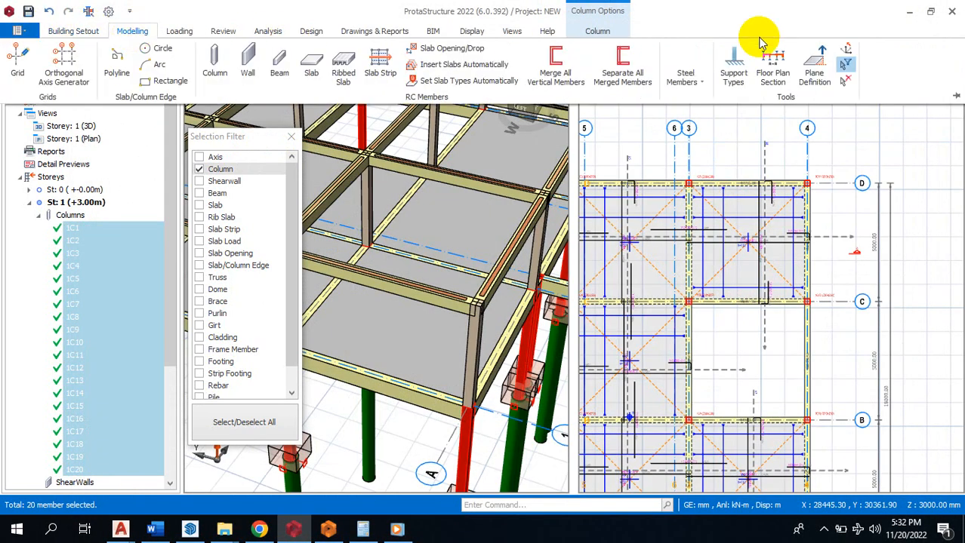
pyautogui.click(244, 422)
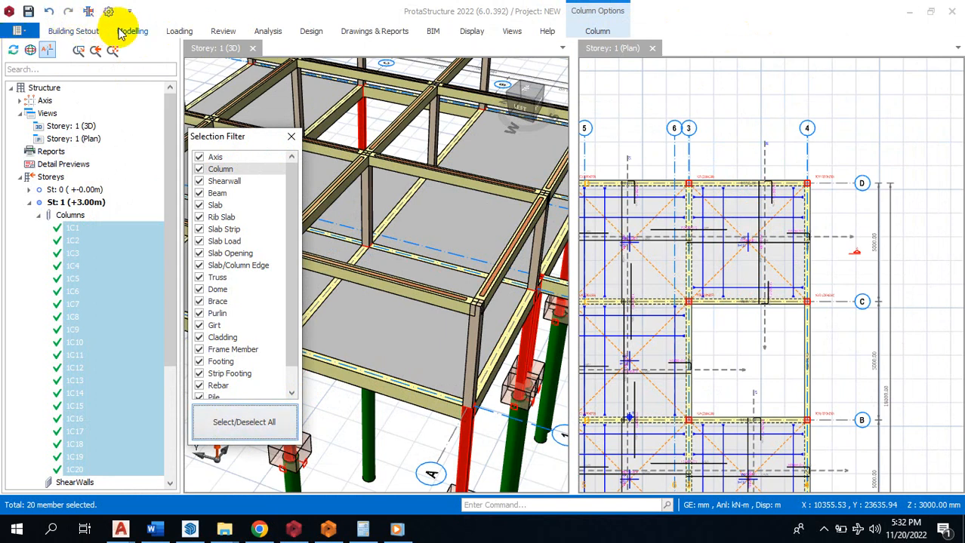
pyautogui.click(132, 31)
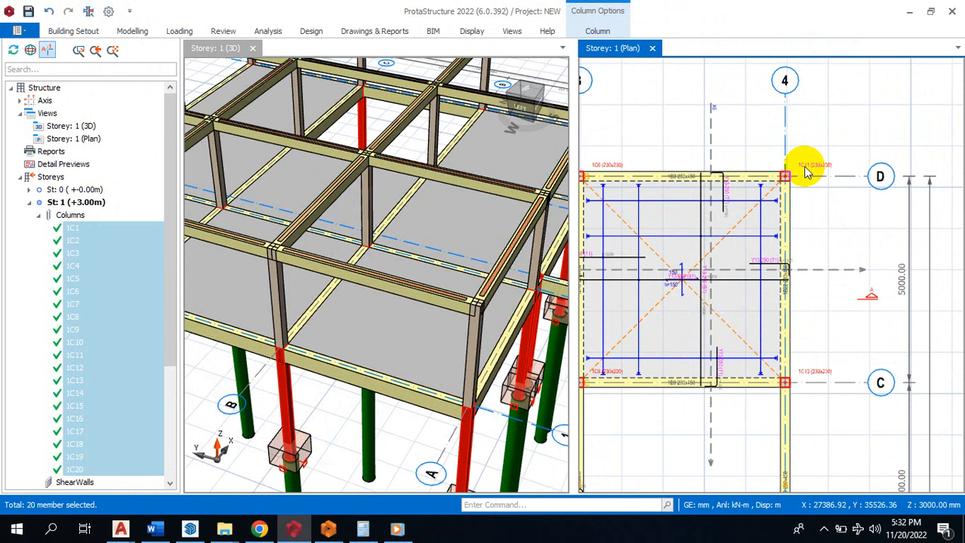
pyautogui.rightClick(808, 170)
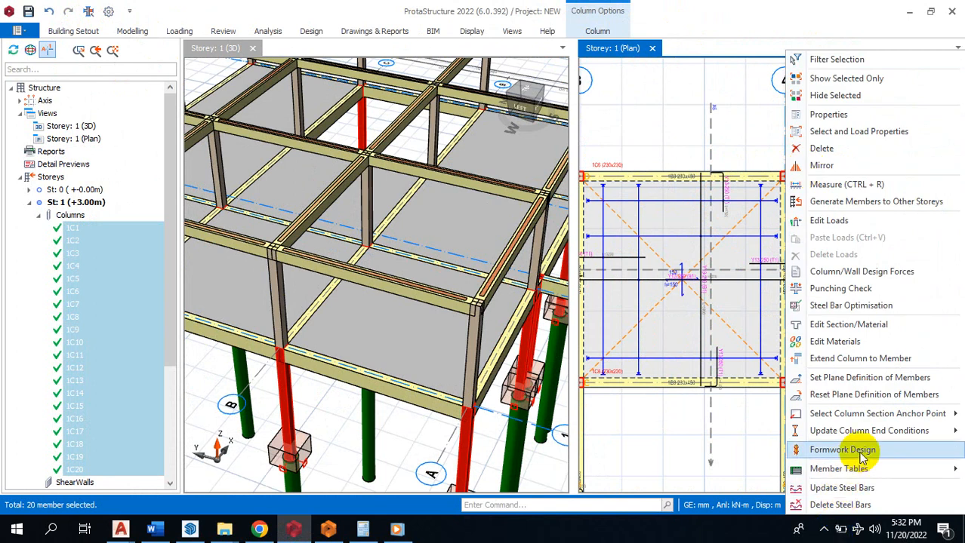
# Launch Formwork Design for the columns and review plate thicknesses, keeping 18.00 mm.
pyautogui.click(842, 450)
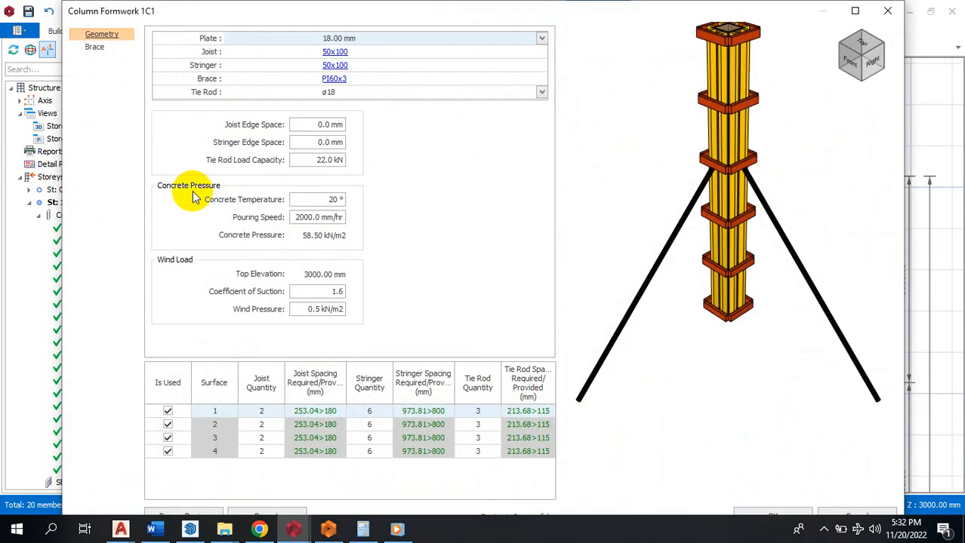
pyautogui.moveTo(200, 192)
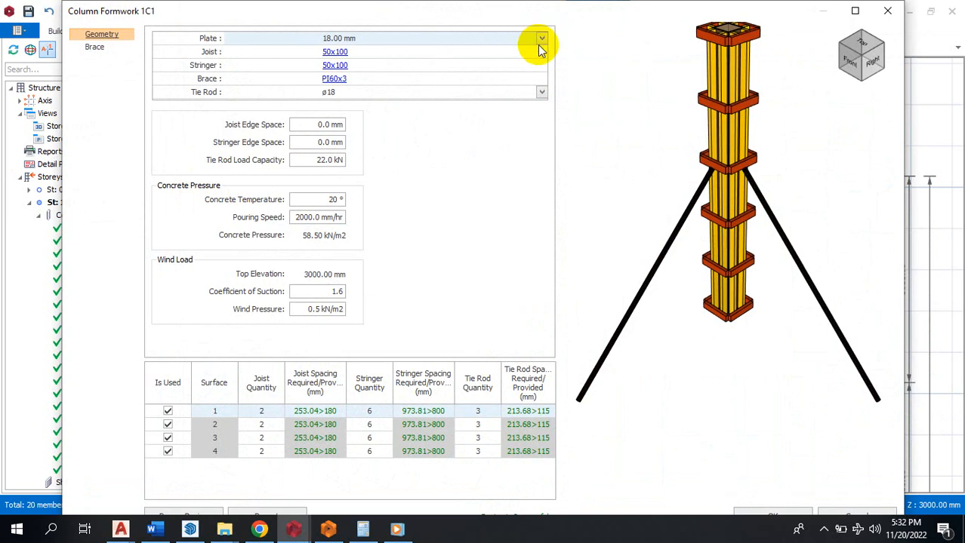
pyautogui.click(540, 38)
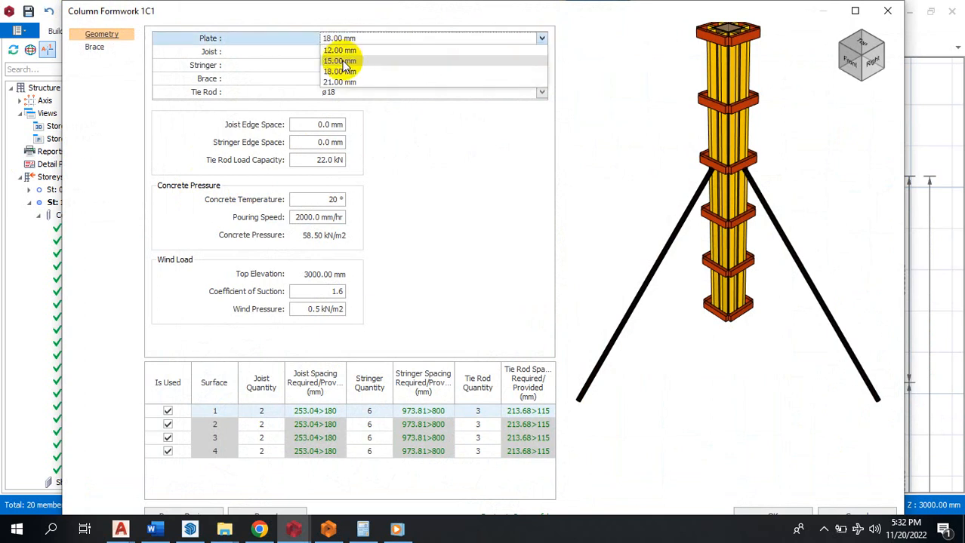
pyautogui.moveTo(377, 72)
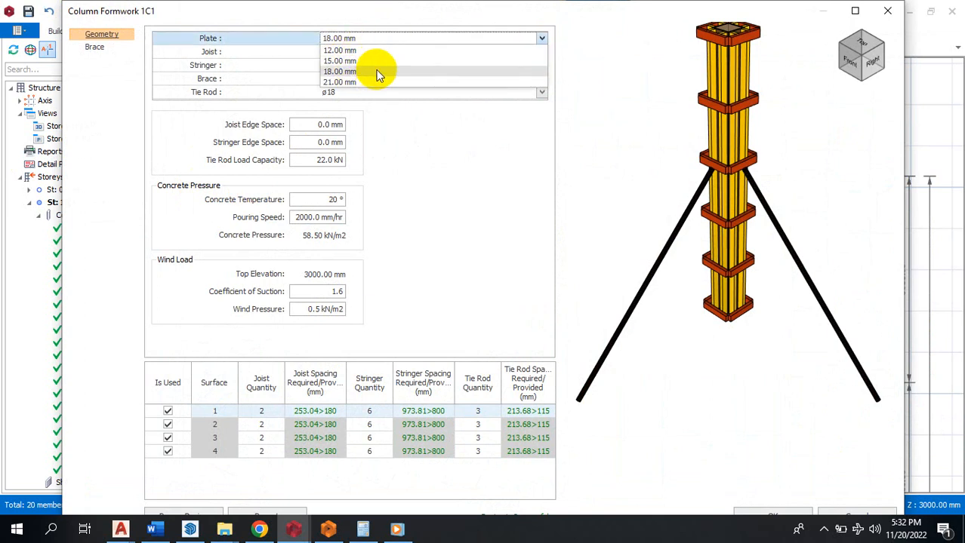
pyautogui.moveTo(370, 60)
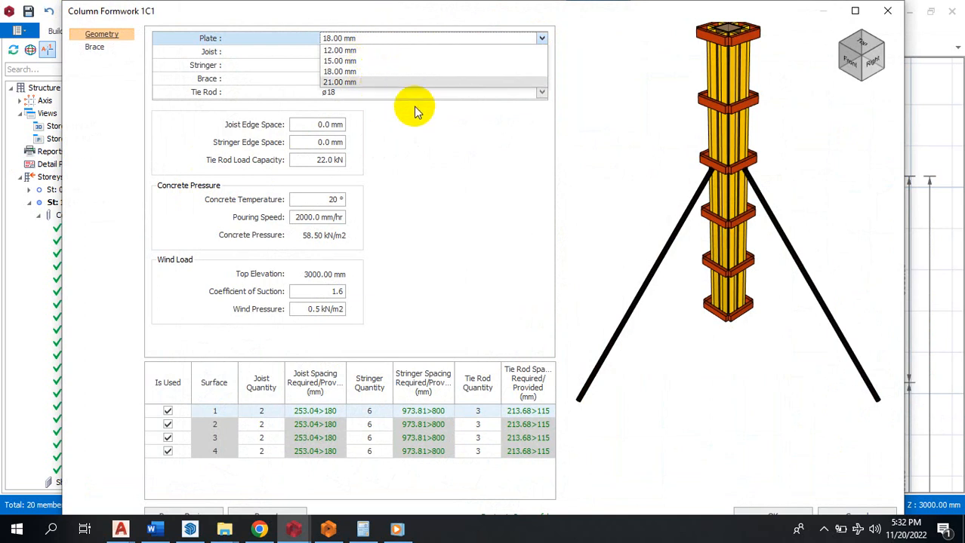
pyautogui.click(339, 72)
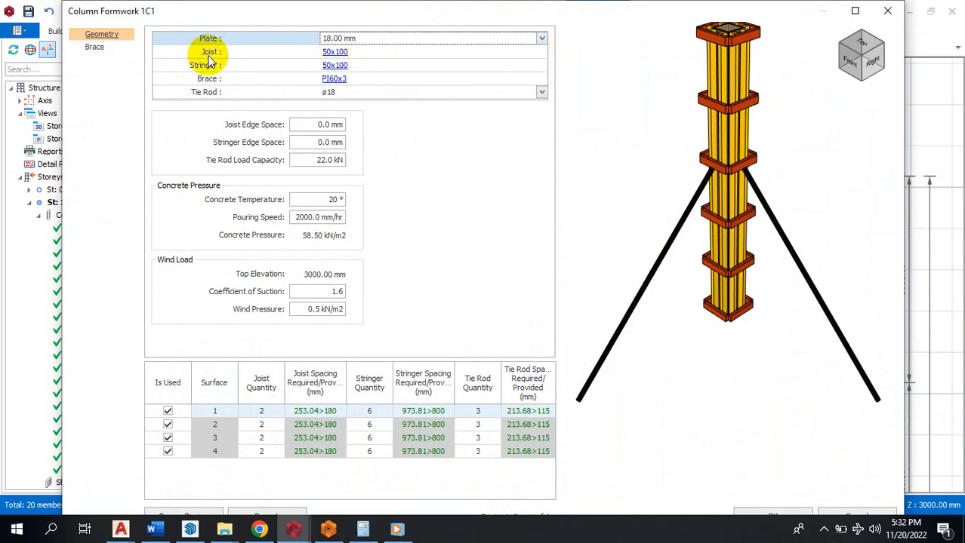
pyautogui.click(334, 51)
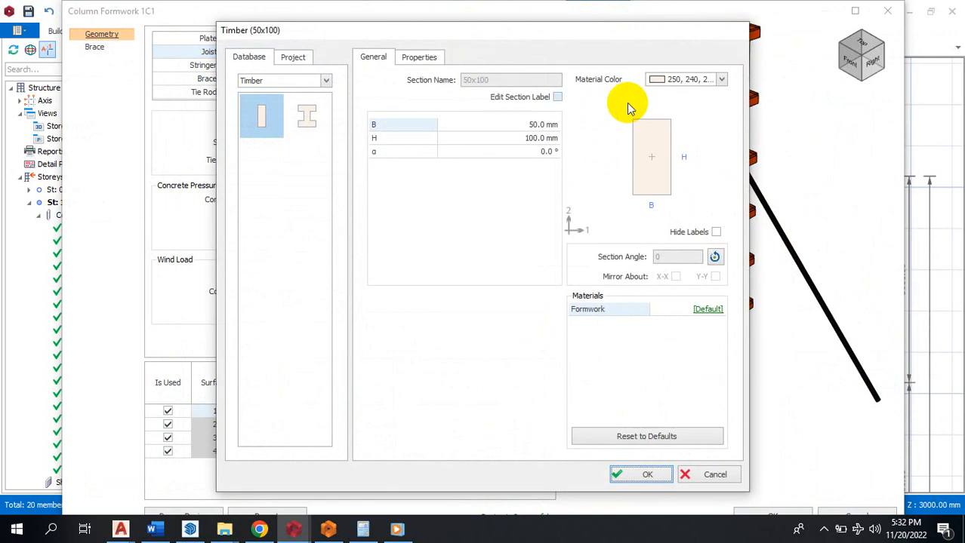
pyautogui.moveTo(391, 155)
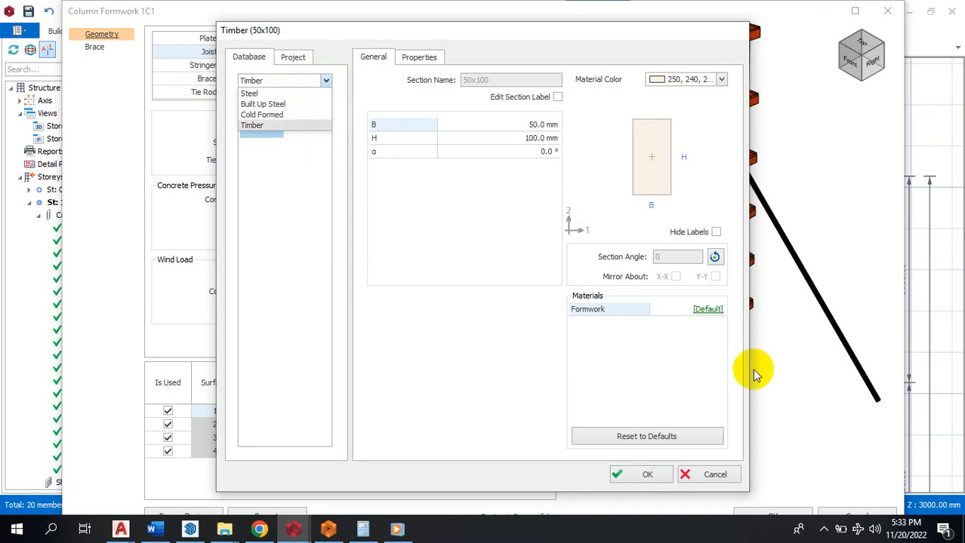
pyautogui.click(640, 474)
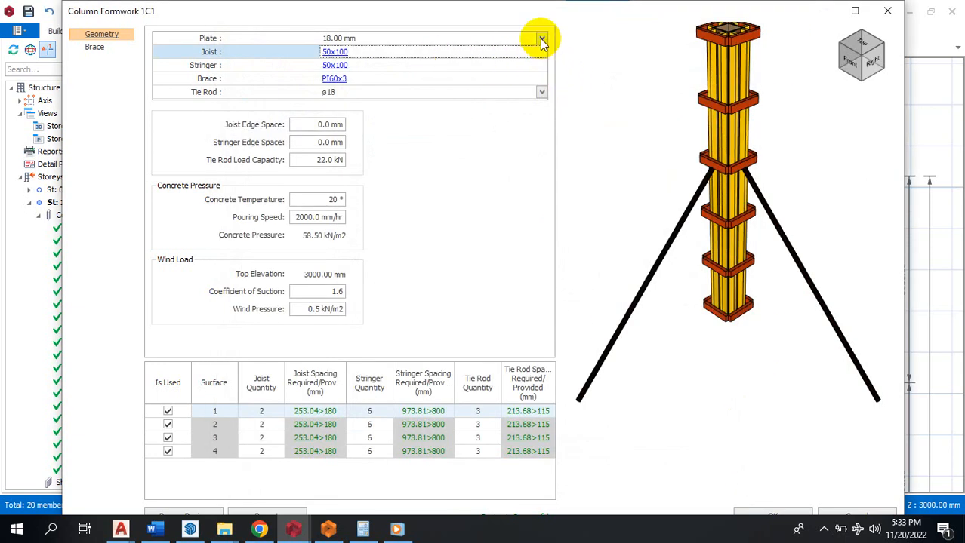
pyautogui.moveTo(483, 60)
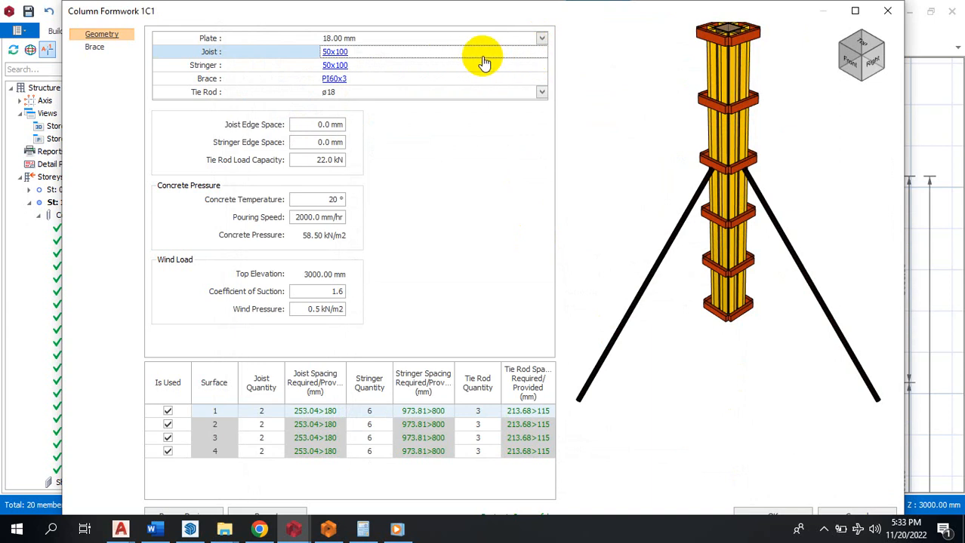
pyautogui.click(335, 51)
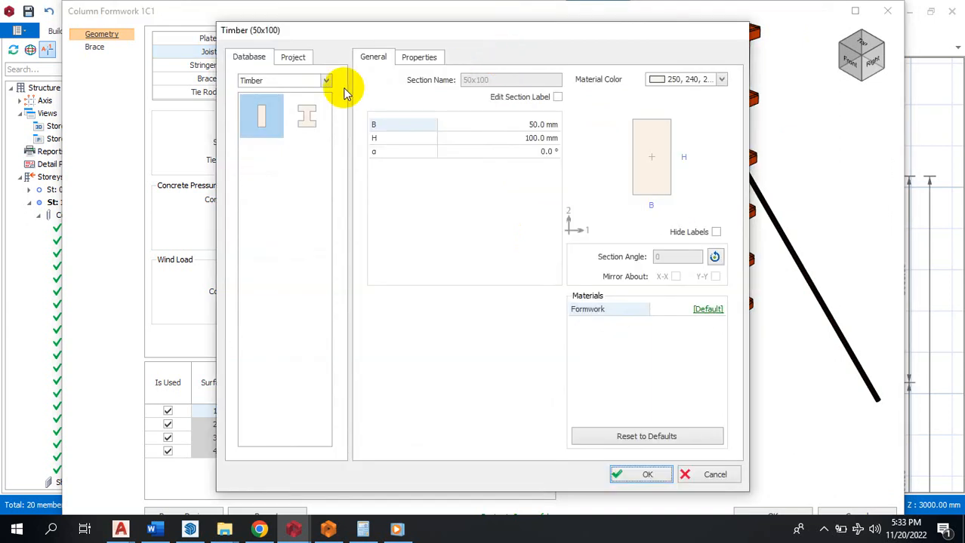
pyautogui.moveTo(524, 89)
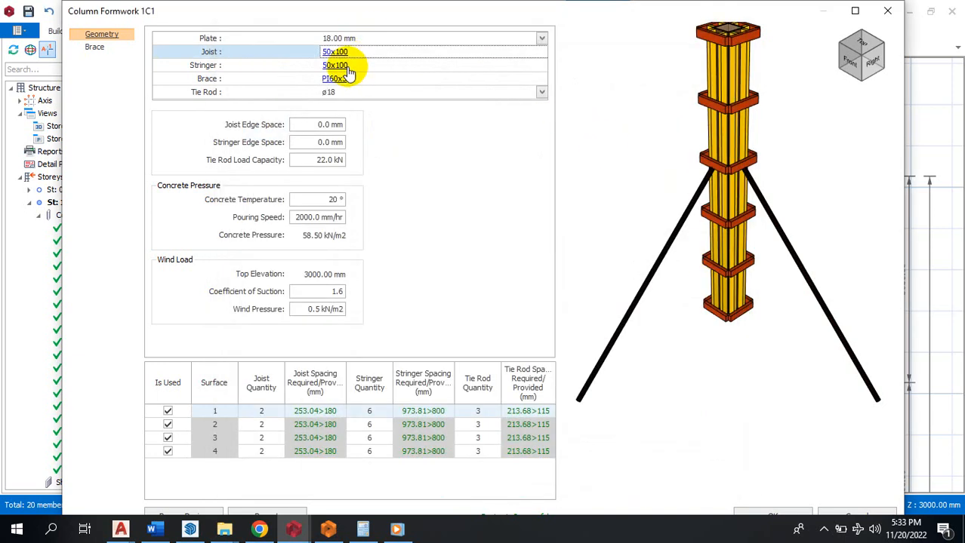
pyautogui.click(343, 65)
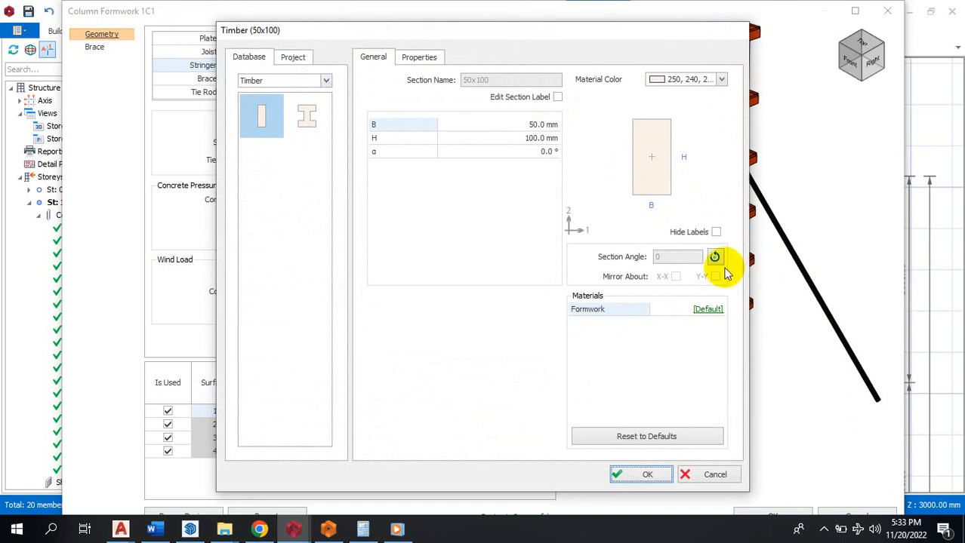
pyautogui.click(641, 474)
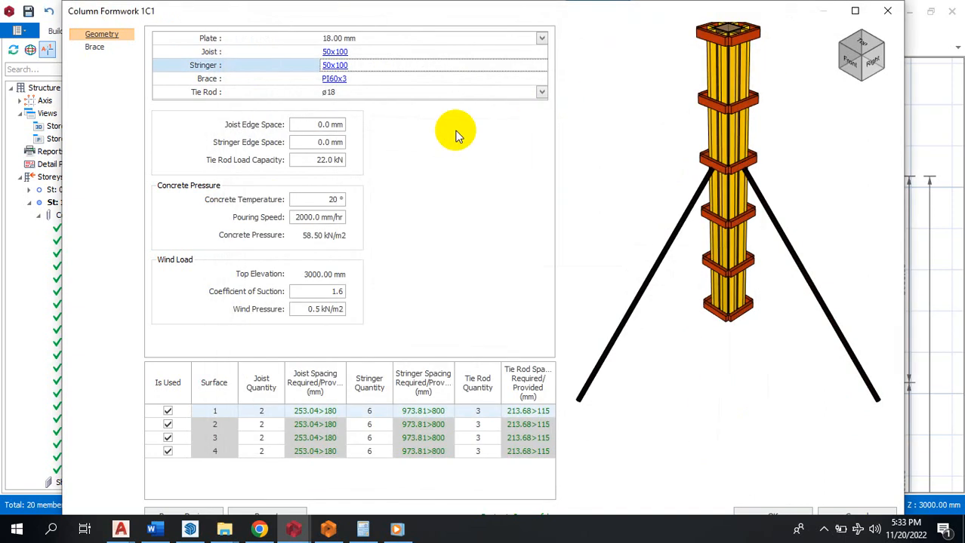
pyautogui.click(334, 78)
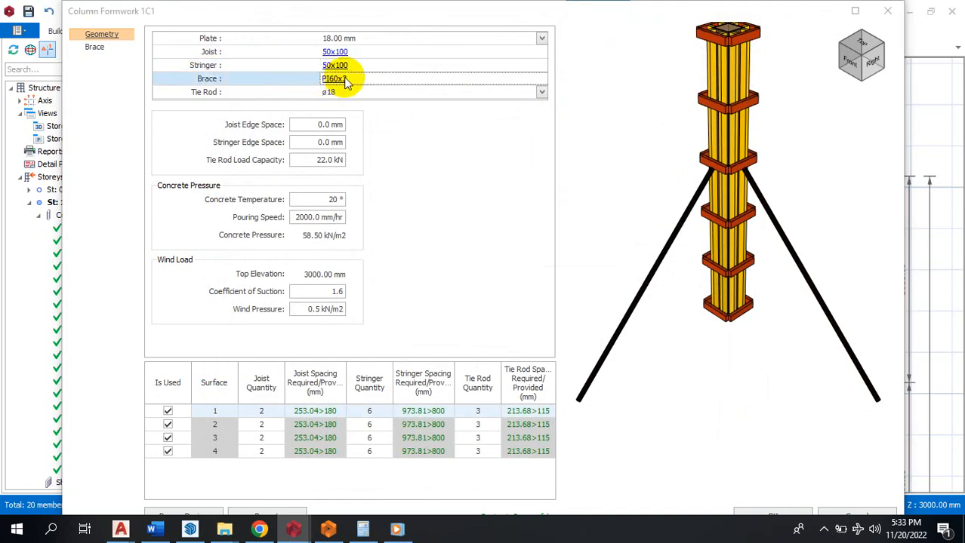
# Replace the PI60x3 steel brace with a 50x100 timber section.
pyautogui.click(335, 78)
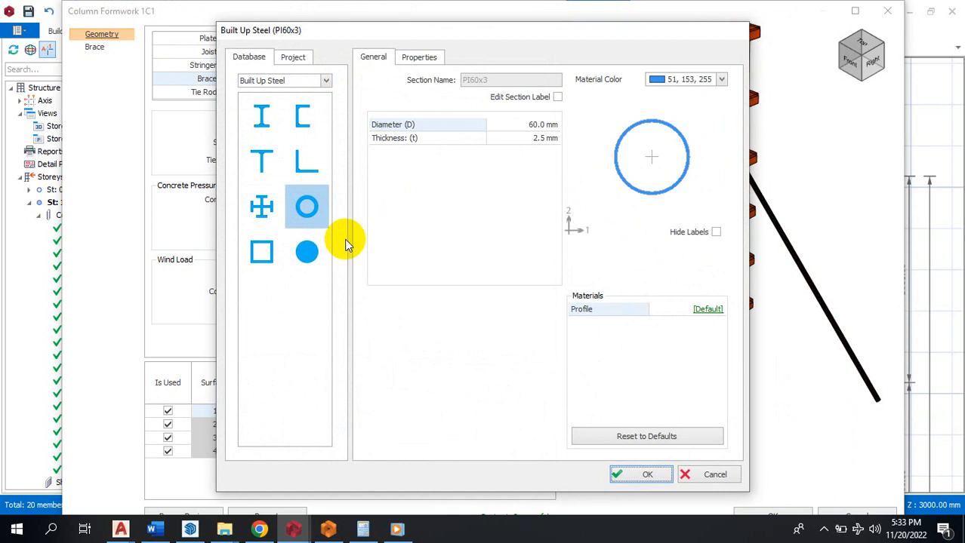
pyautogui.moveTo(306, 202)
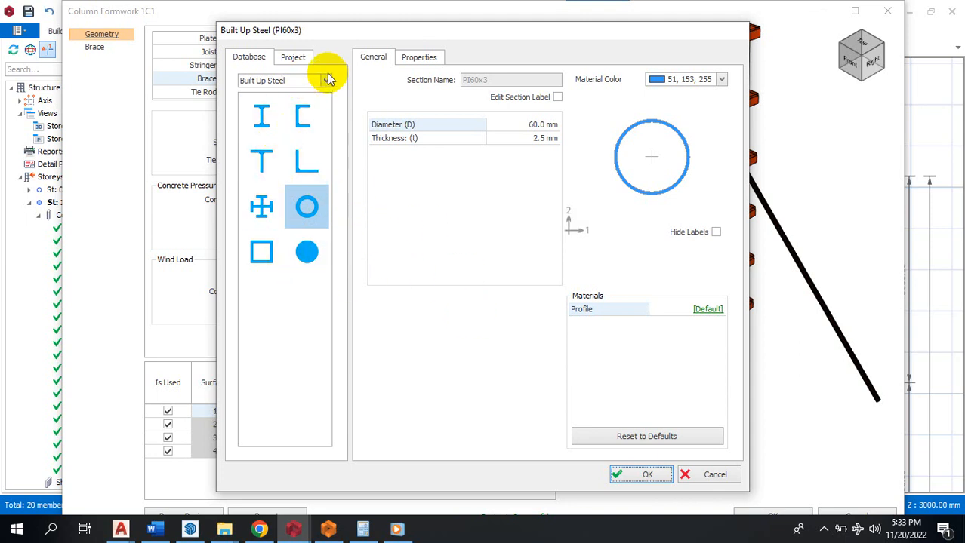
pyautogui.click(328, 80)
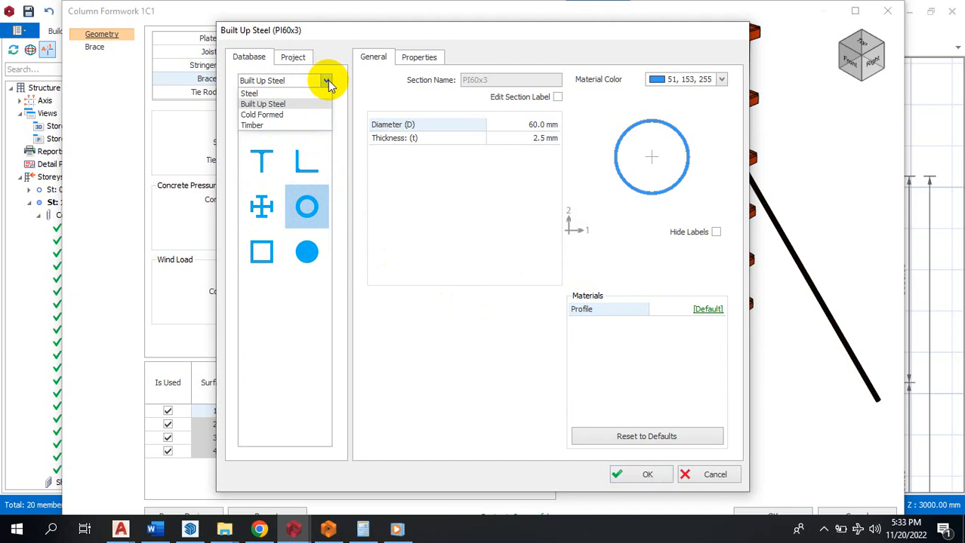
pyautogui.click(252, 125)
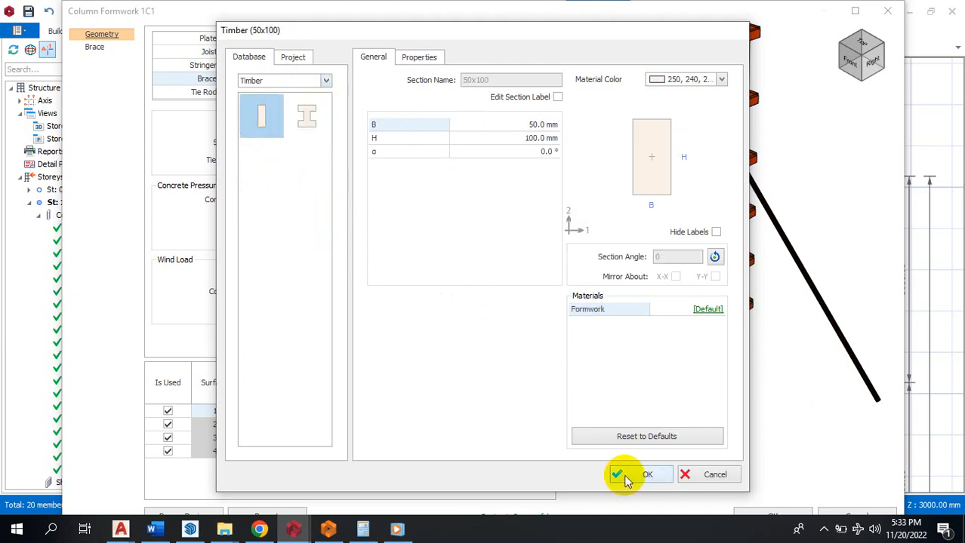
pyautogui.click(638, 474)
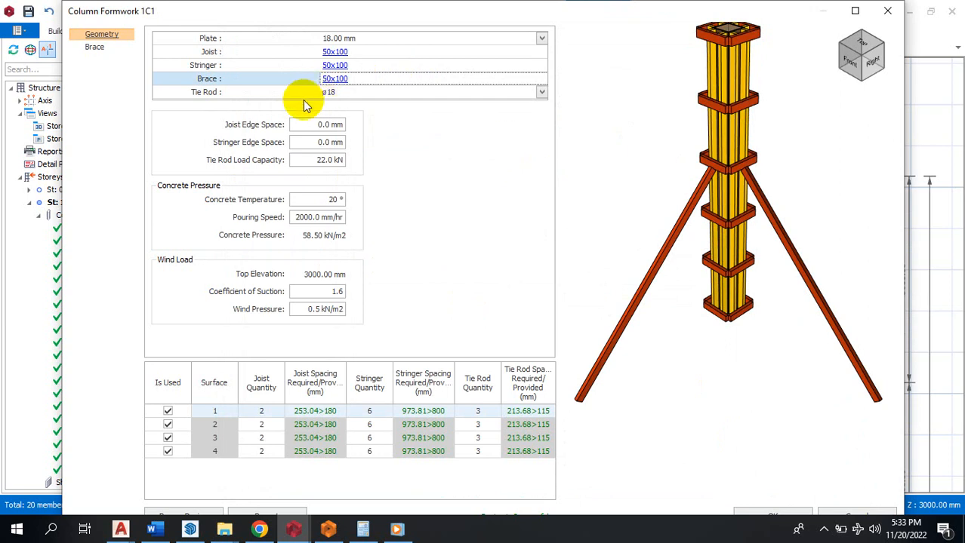
pyautogui.click(541, 92)
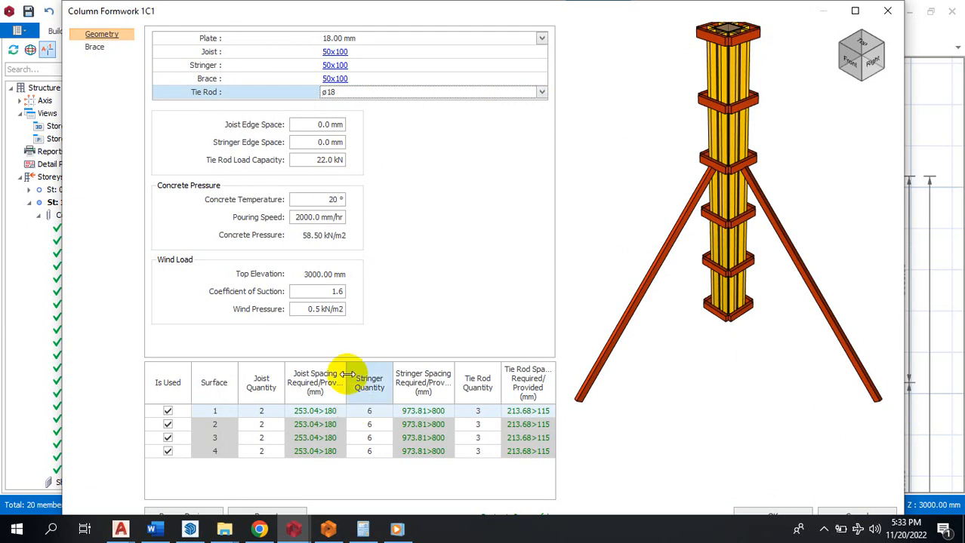
pyautogui.moveTo(466, 14)
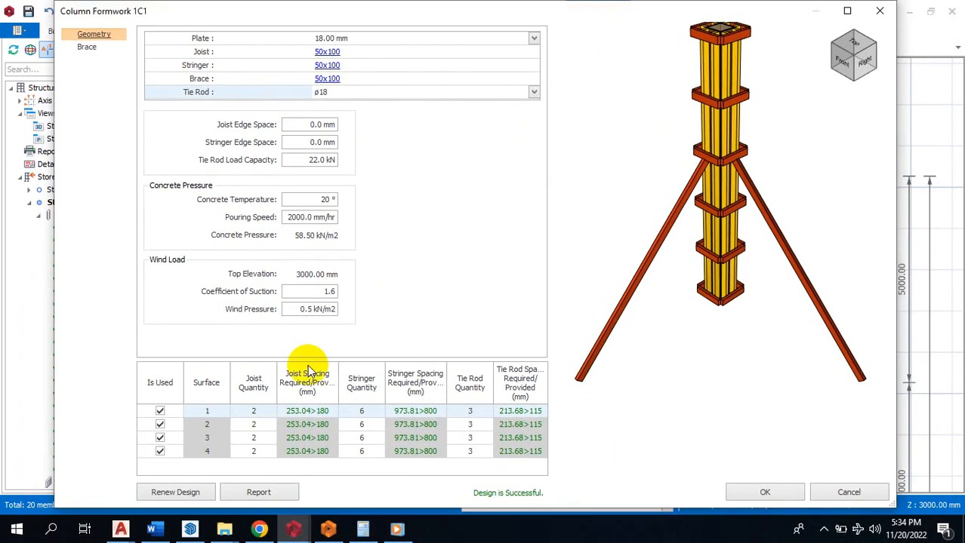
pyautogui.moveTo(307, 450)
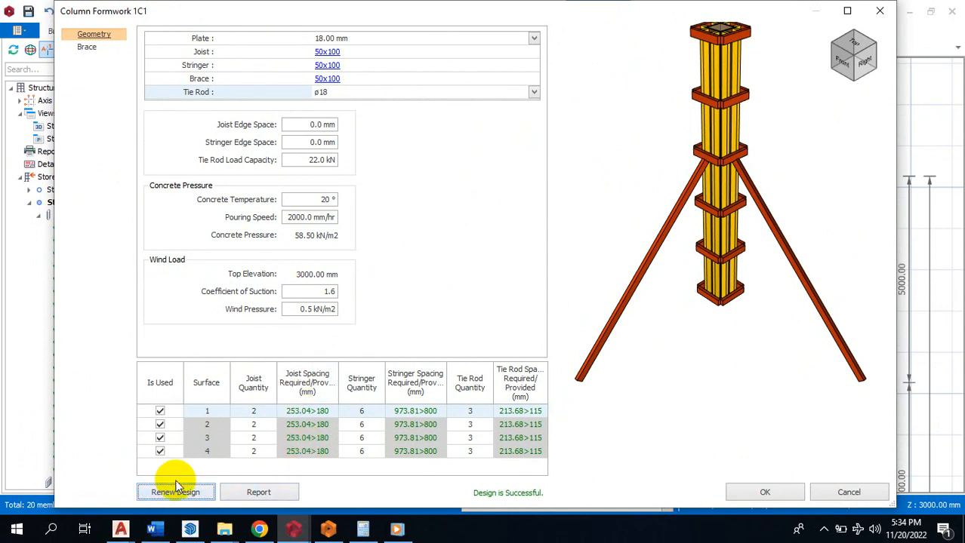
pyautogui.moveTo(280, 496)
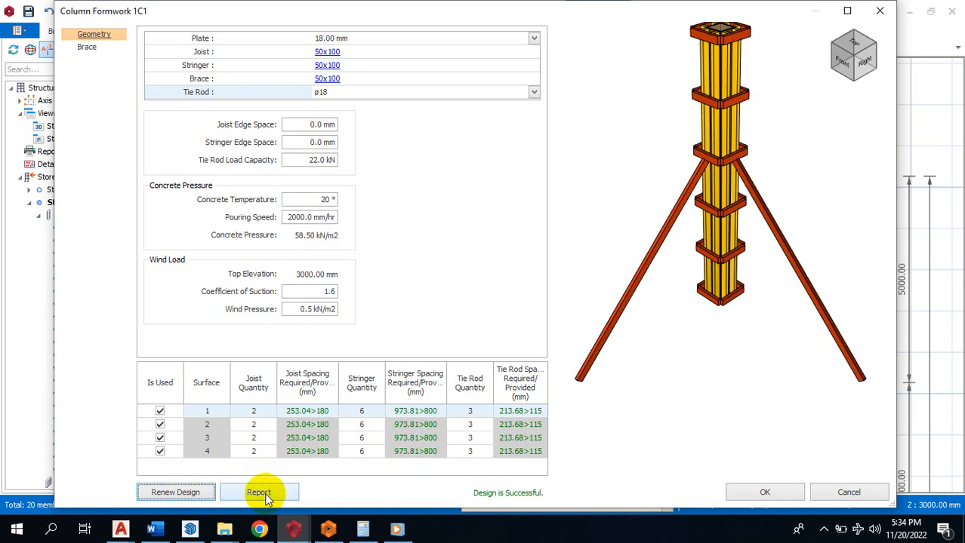
# Go to the Brace page of column 1C1's formwork settings.
pyautogui.click(86, 47)
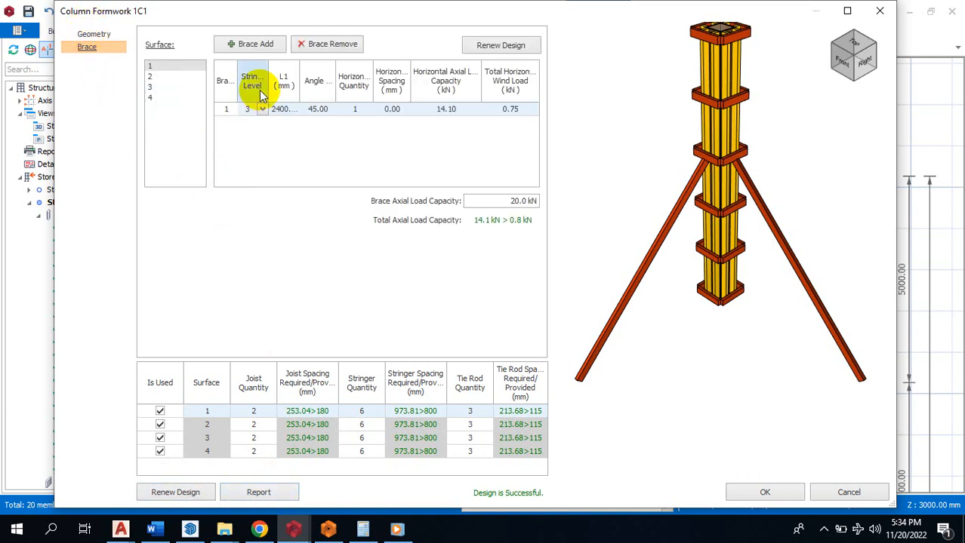
# Keep brace 1 at stringer level 3 with a 45° angle.
pyautogui.click(264, 109)
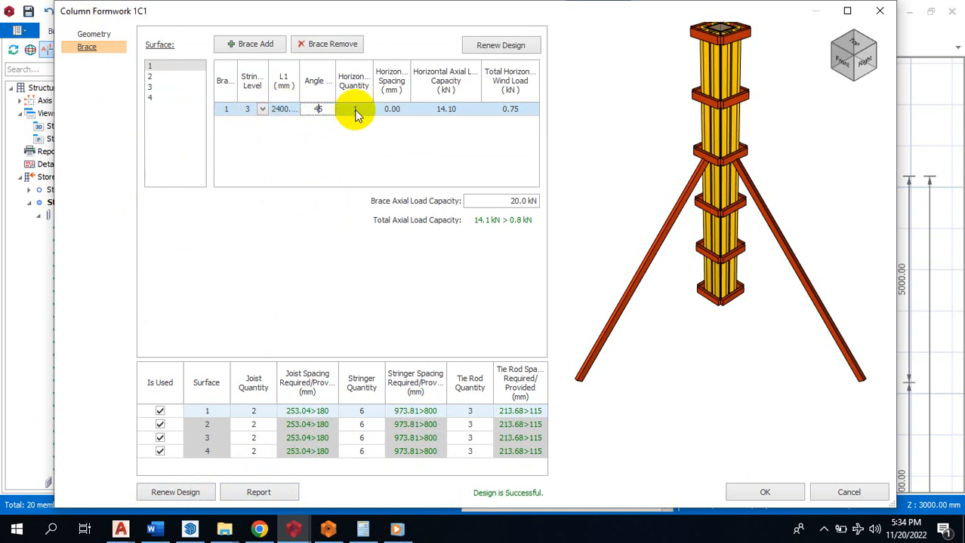
pyautogui.click(317, 108)
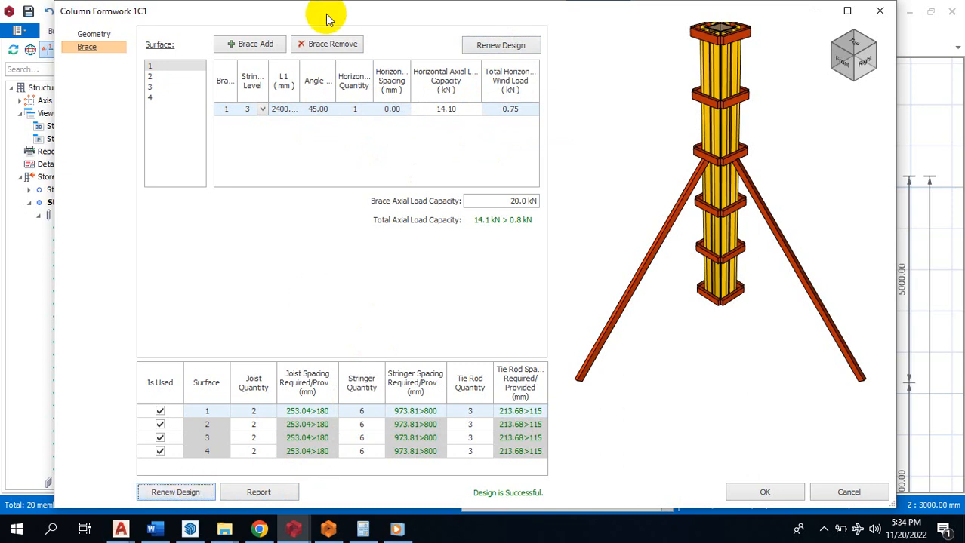
pyautogui.moveTo(249, 34)
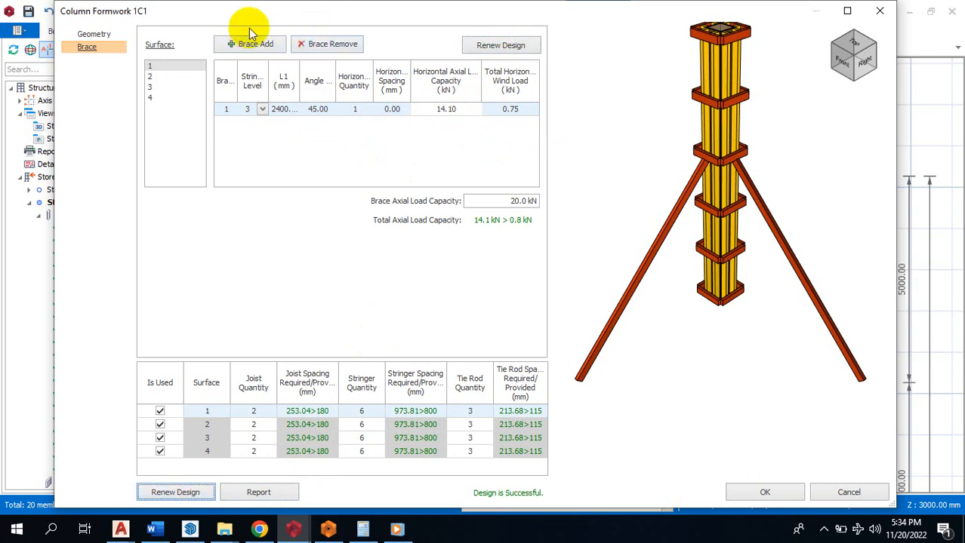
pyautogui.moveTo(755, 234)
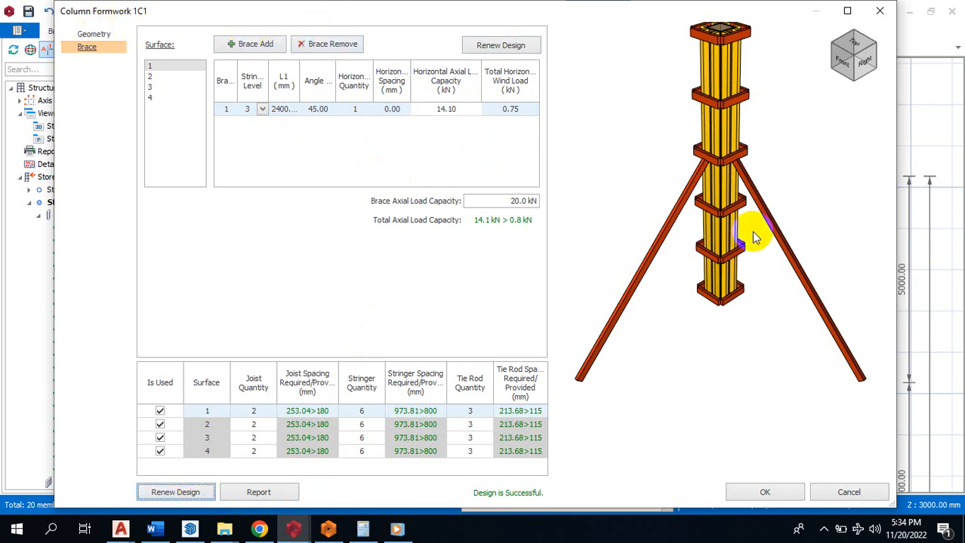
pyautogui.moveTo(770, 136)
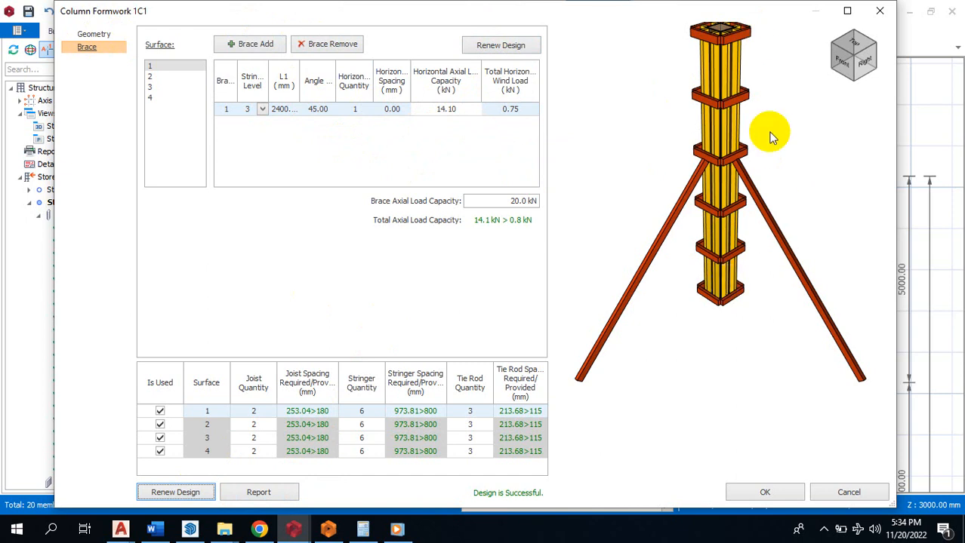
pyautogui.moveTo(417, 155)
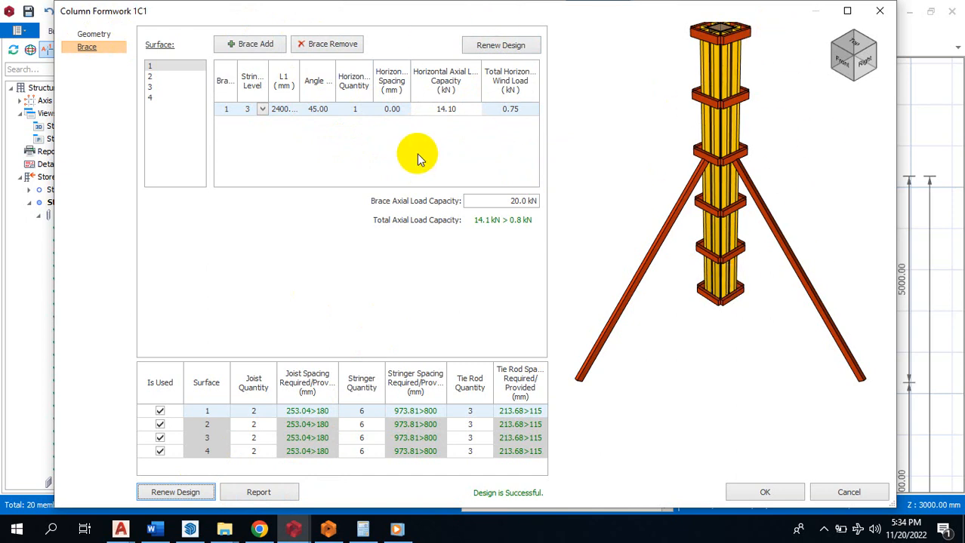
pyautogui.moveTo(291, 192)
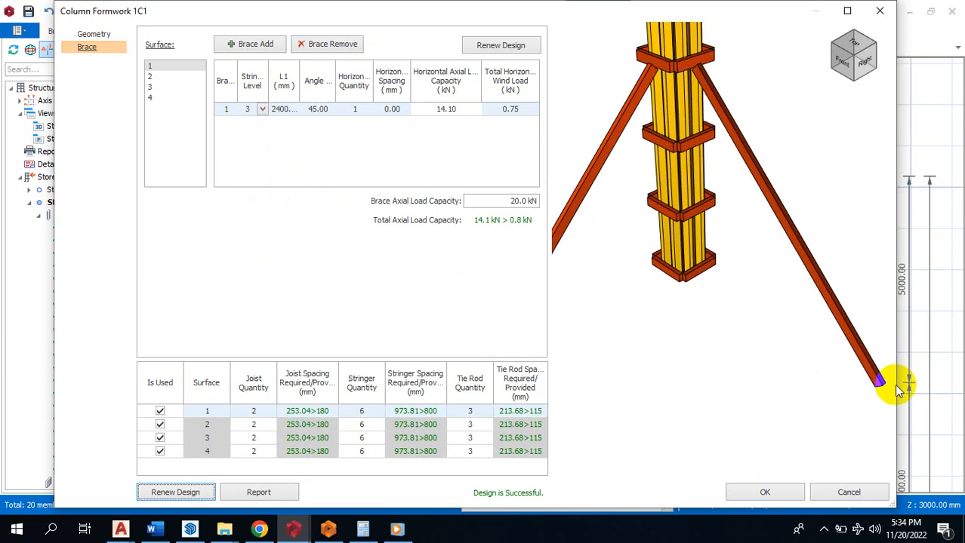
# Inspect the braces in the 3D preview, then accept column 1C1's formwork design.
pyautogui.moveTo(898, 389); pyautogui.dragTo(850, 347)
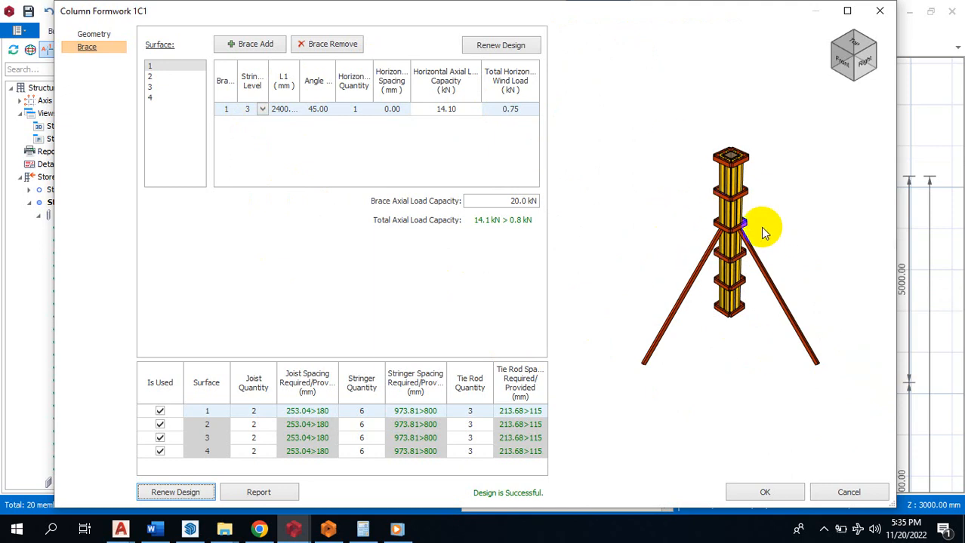
pyautogui.scroll(3)
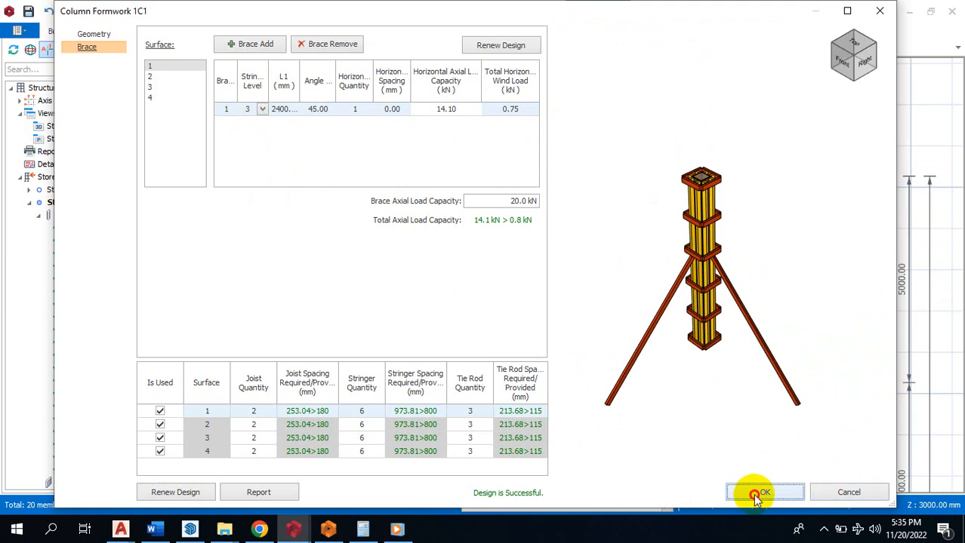
pyautogui.click(764, 492)
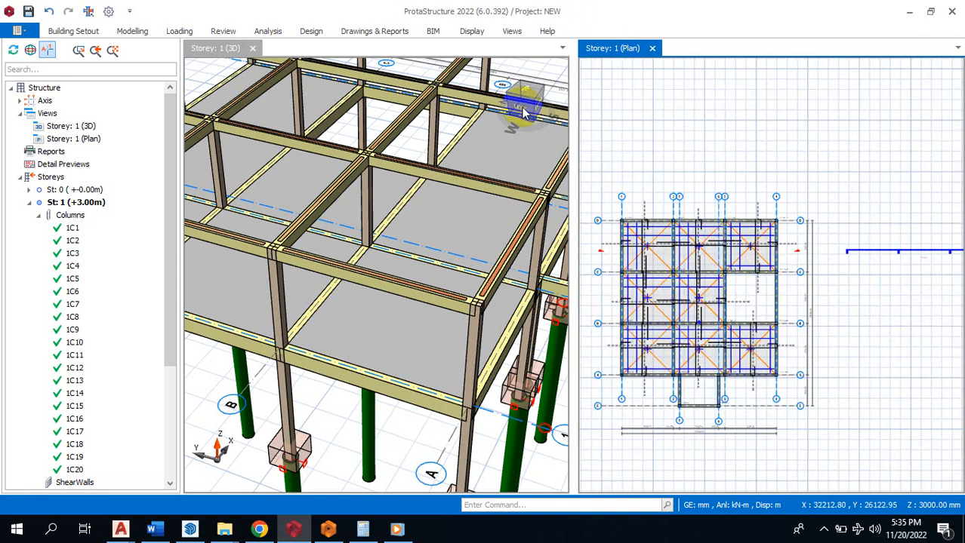
# Filter the selection to beams only and select all 29 Storey 1 beams.
pyautogui.click(132, 31)
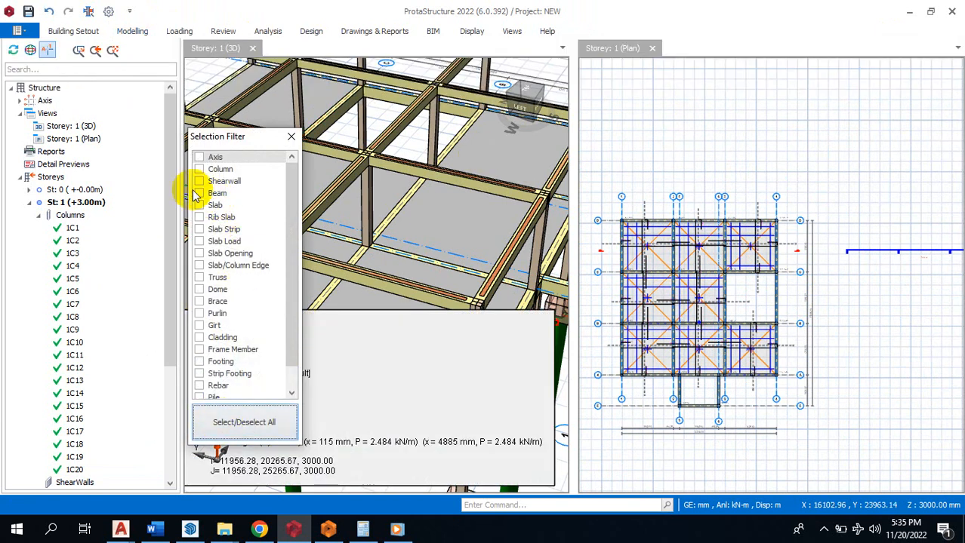
pyautogui.click(200, 193)
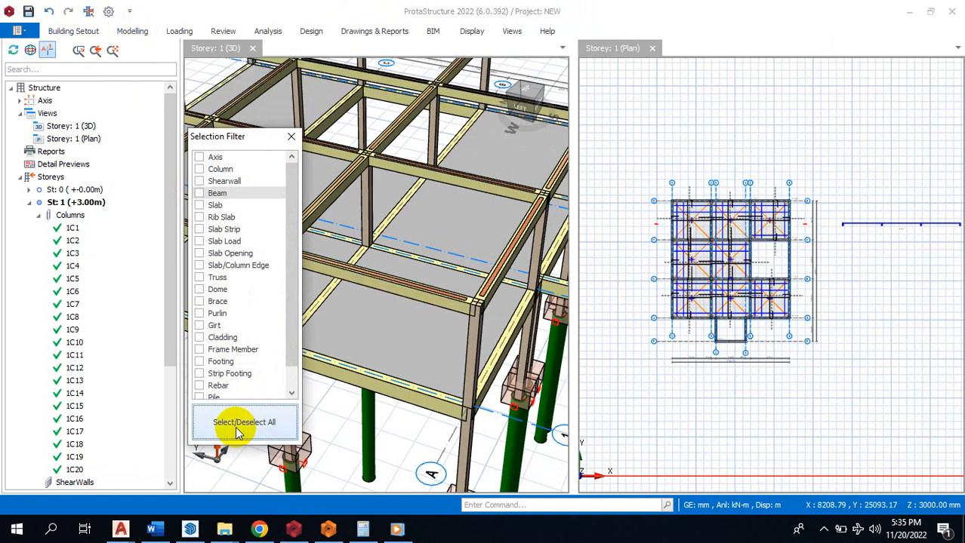
pyautogui.click(199, 194)
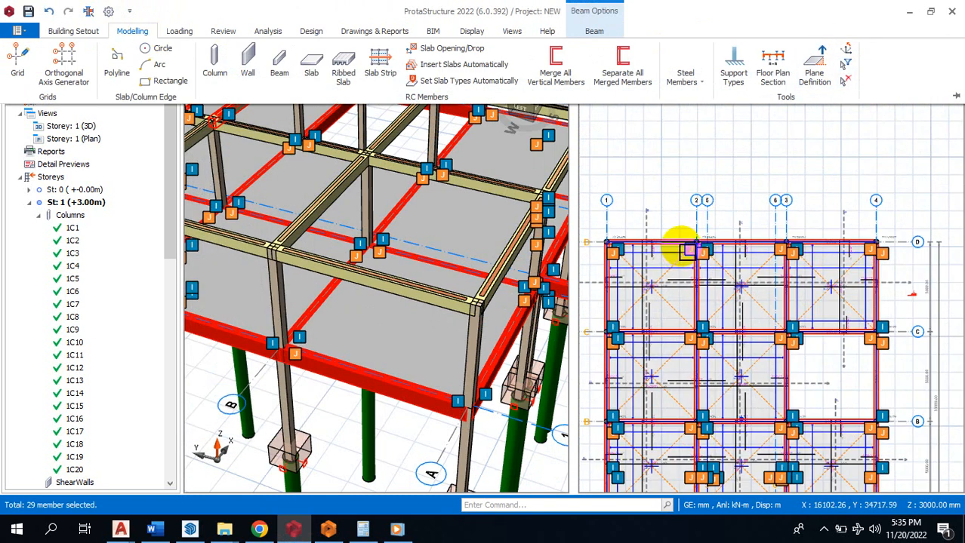
# Open Beam Formwork for the selected beams, showing 1B1's 18 mm plate and PI60x3 shores.
pyautogui.rightClick(683, 249)
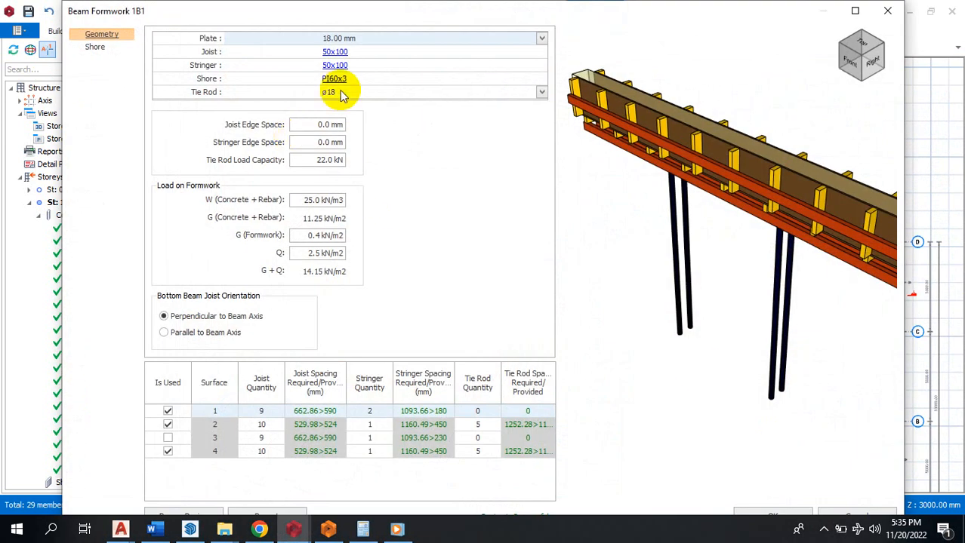
pyautogui.moveTo(506, 68)
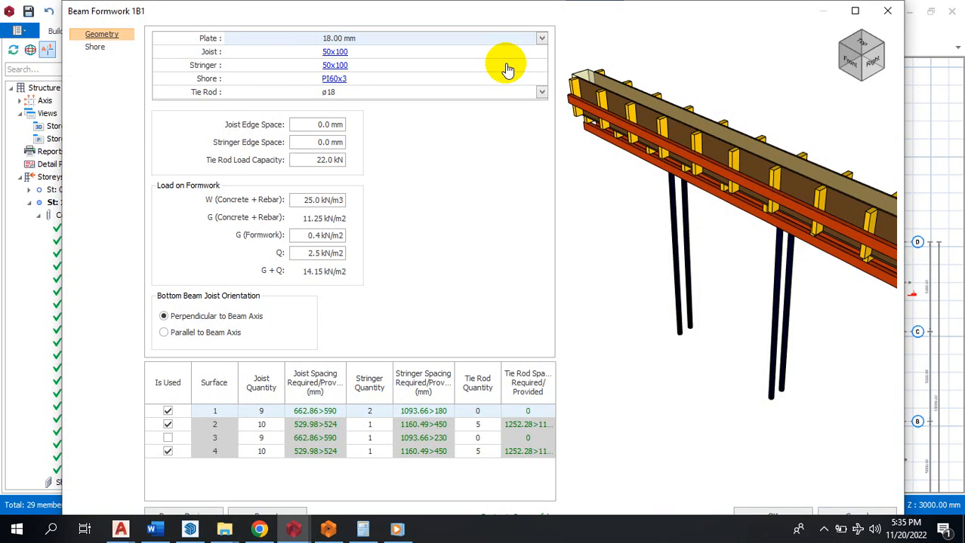
pyautogui.moveTo(541, 38)
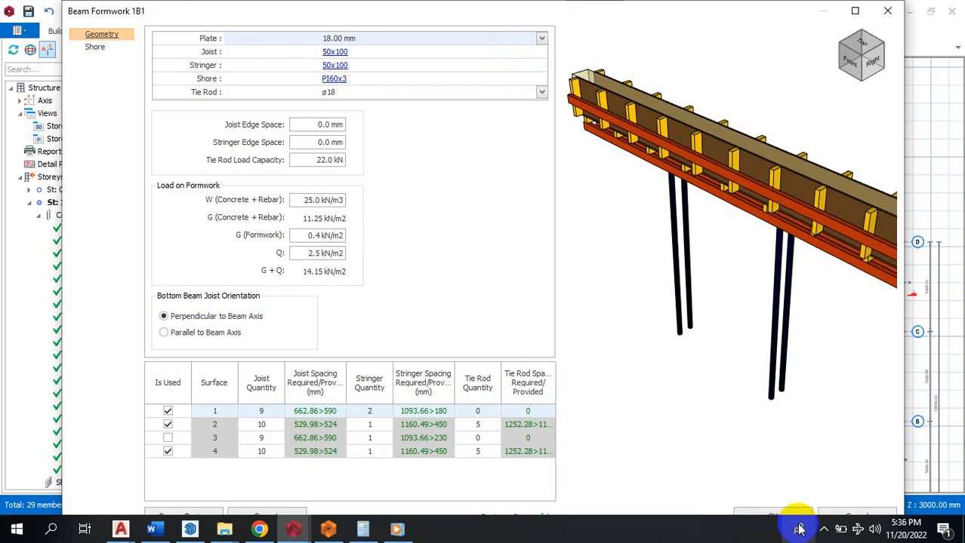
pyautogui.moveTo(824, 528)
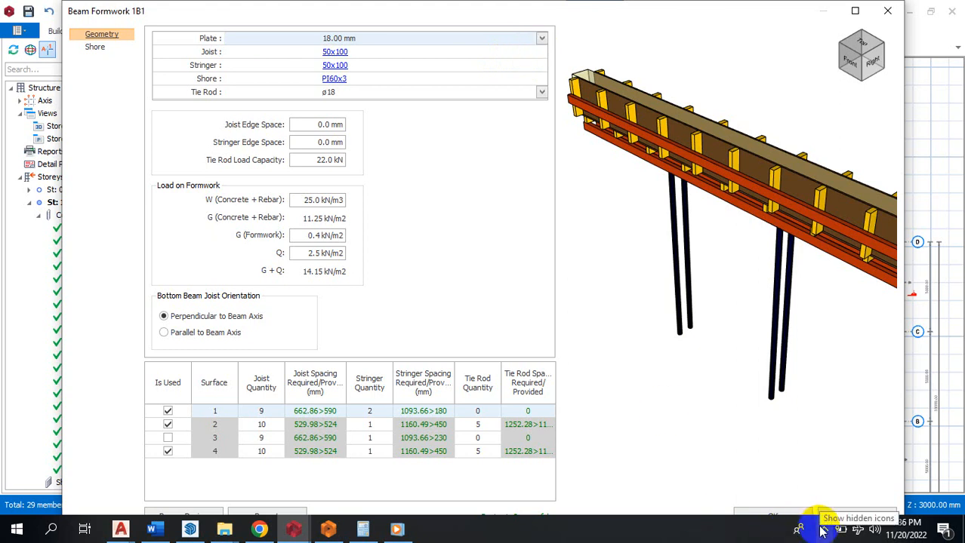